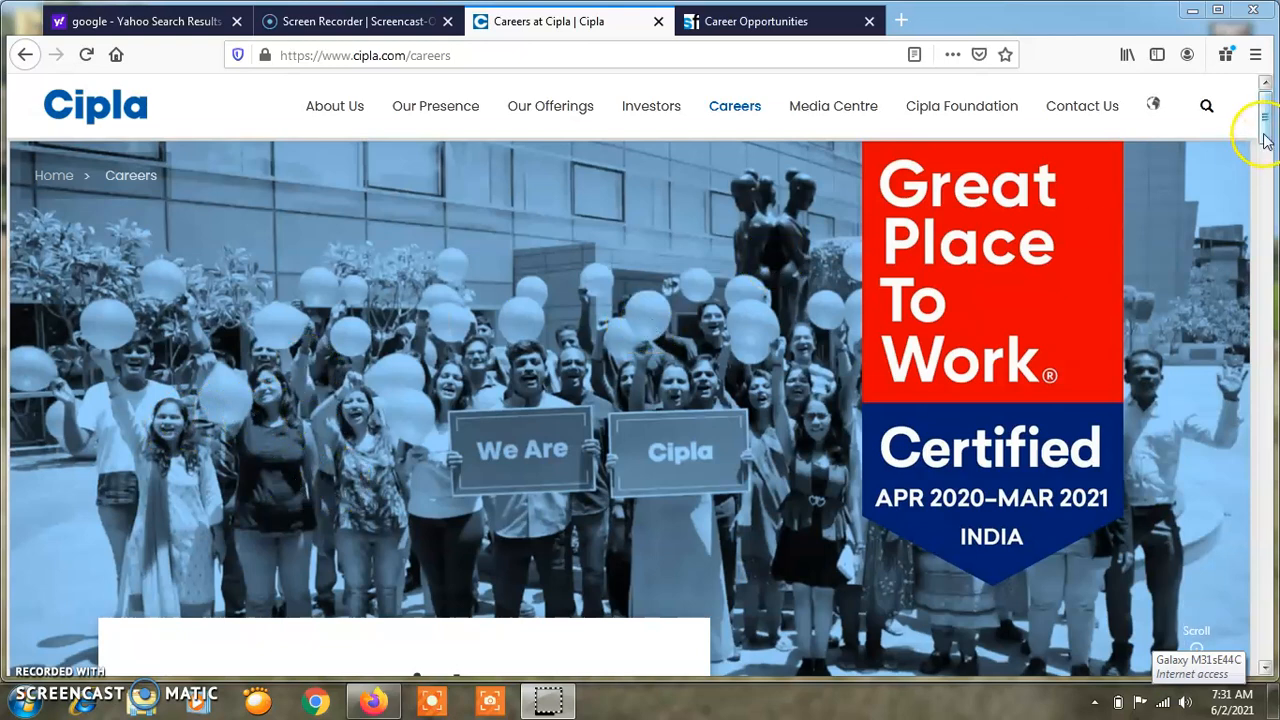
Go to 'Find A Job' on the Cipla careers page to reach the SuccessFactors job search
{"action": "scroll", "scroll_direction": "down", "scroll_amount": 3}
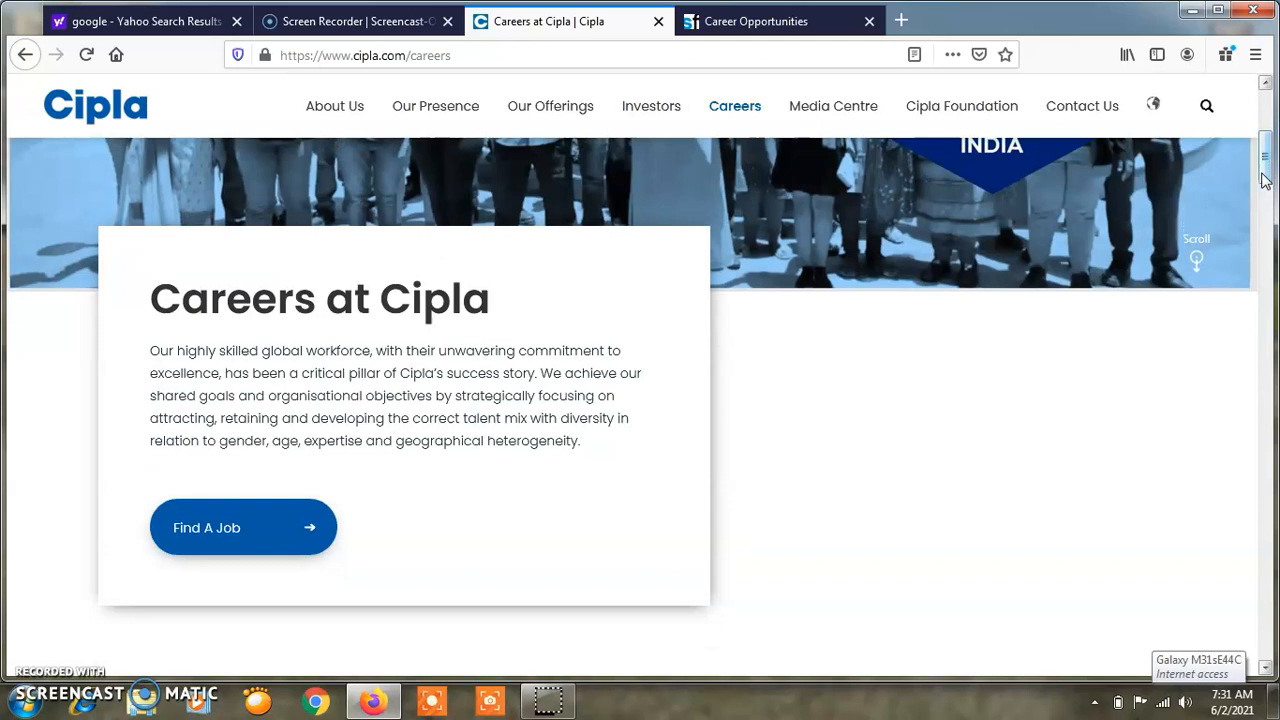
{"action": "scroll", "scroll_direction": "down", "scroll_amount": 3}
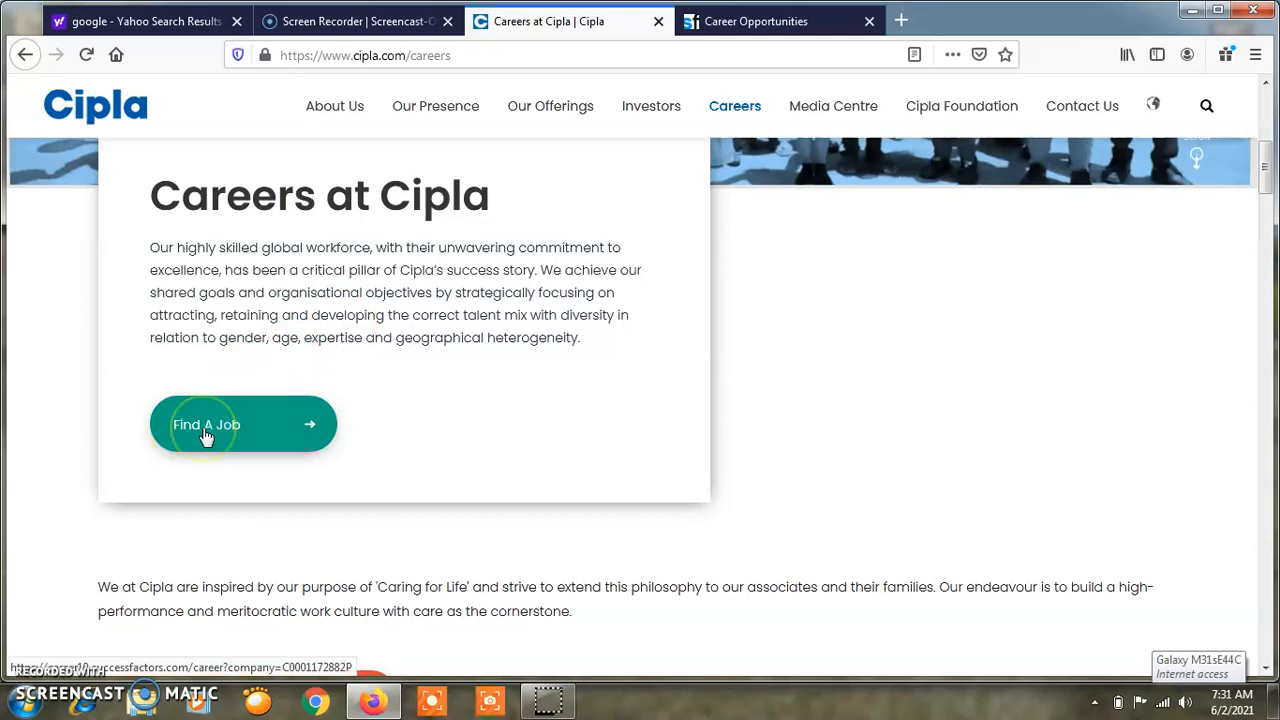
{"action": "left_click", "coordinate": [208, 424]}
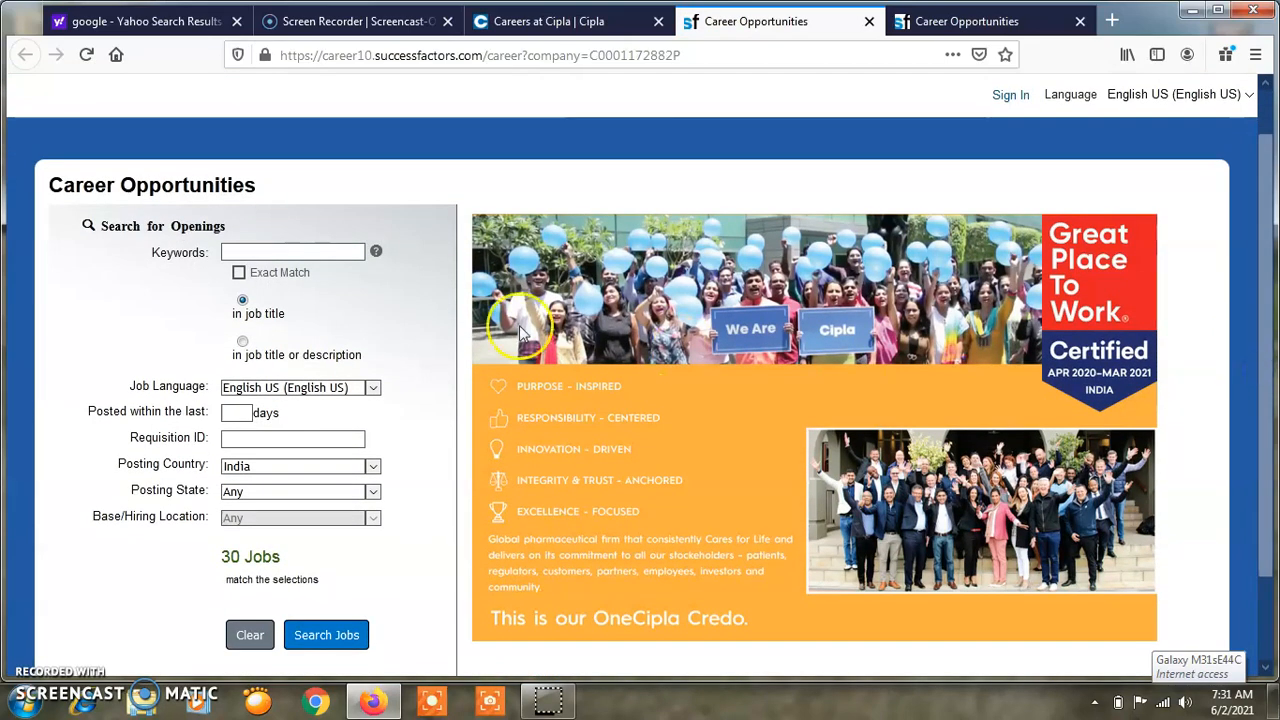
{"action": "left_click", "coordinate": [292, 252]}
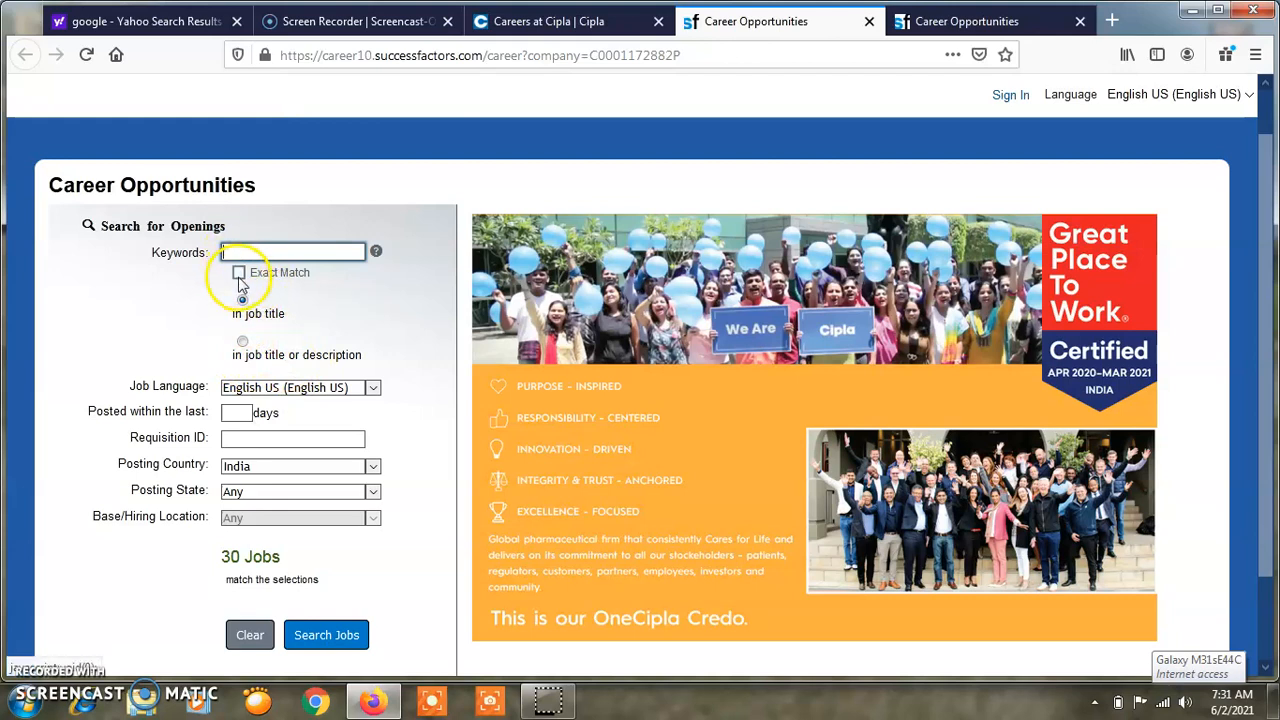
{"action": "left_click", "coordinate": [242, 300]}
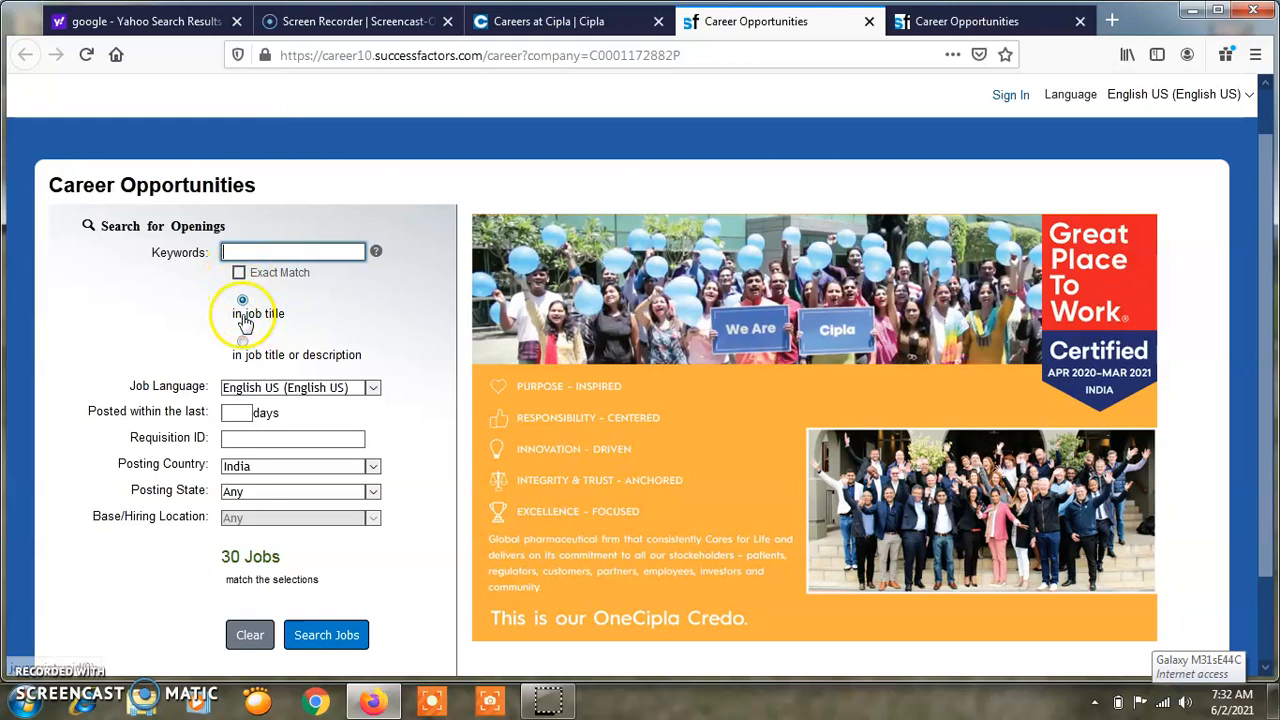
{"action": "left_click", "coordinate": [242, 344]}
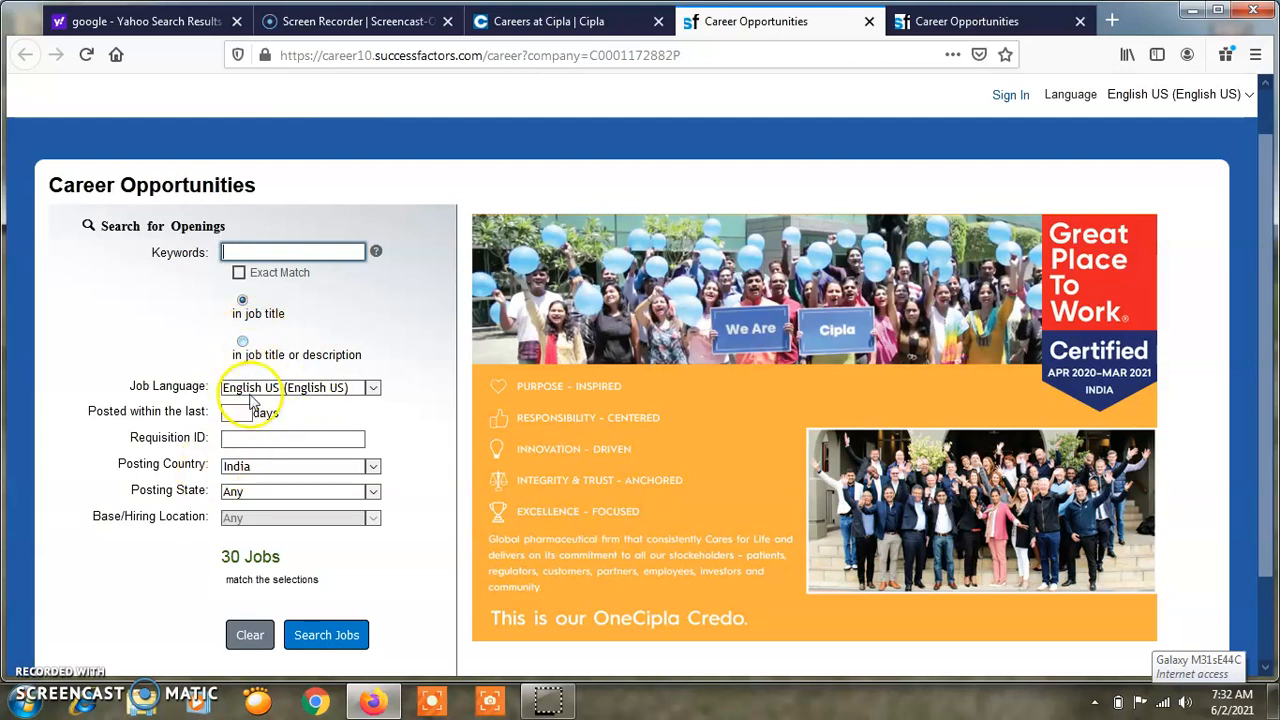
{"action": "mouse_move", "coordinate": [250, 486]}
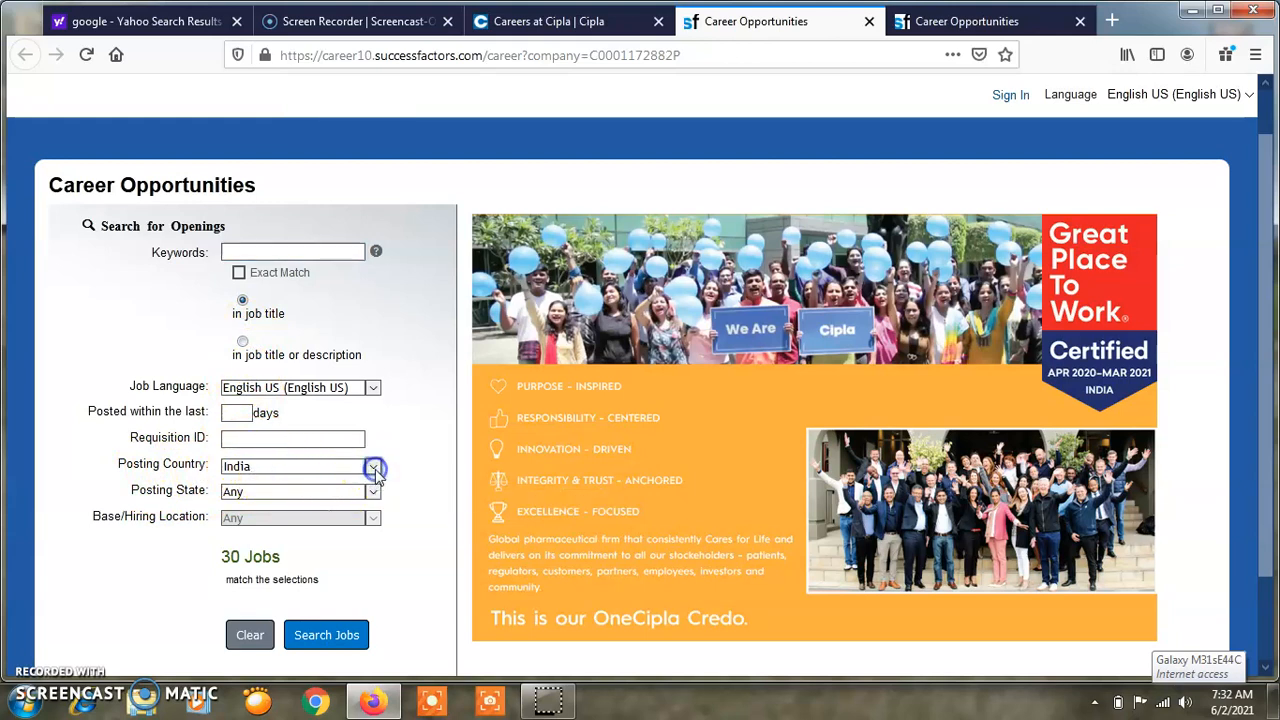
{"action": "left_click", "coordinate": [374, 466]}
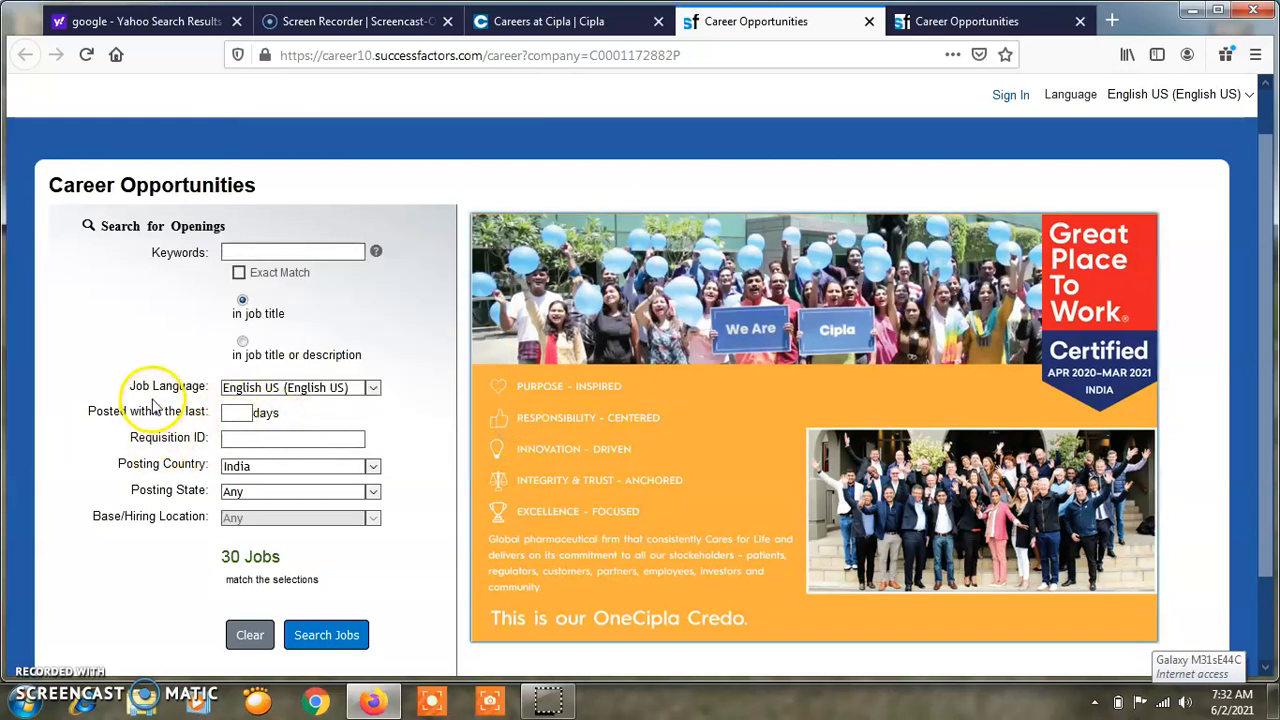
{"action": "mouse_move", "coordinate": [270, 548]}
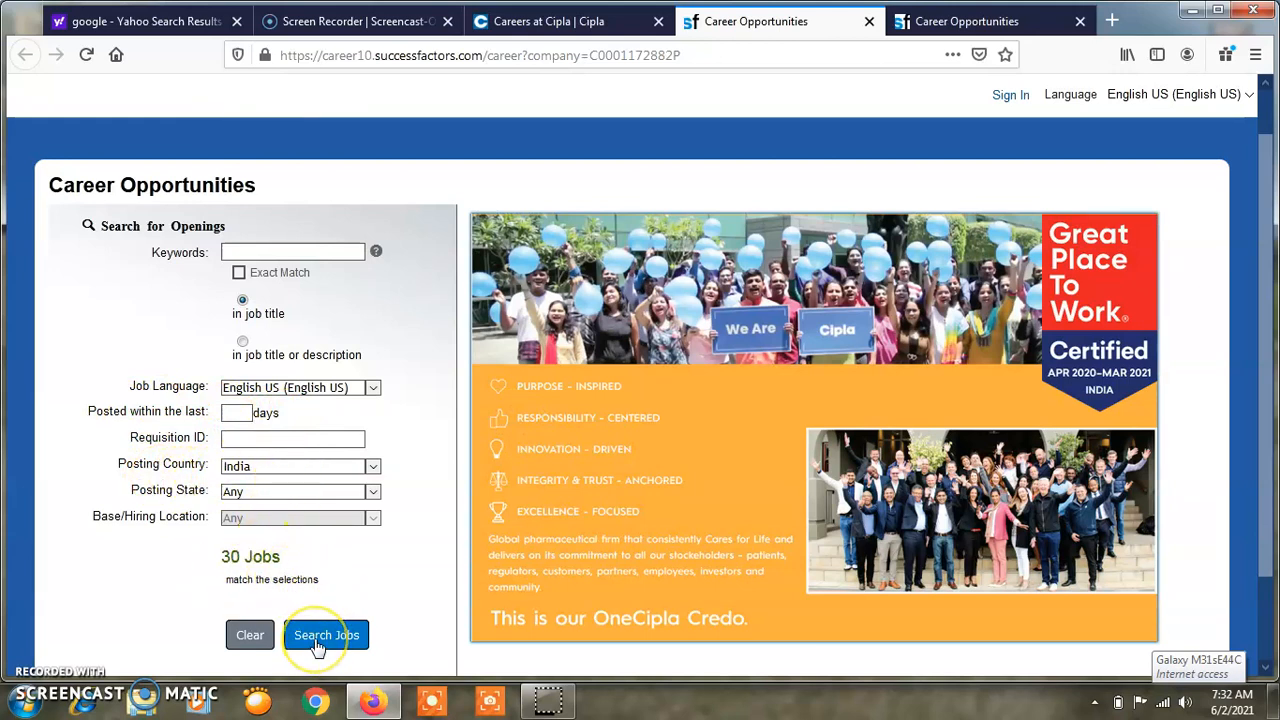
Run the job search with the current filters, listing 30 matching jobs
{"action": "left_click", "coordinate": [326, 636]}
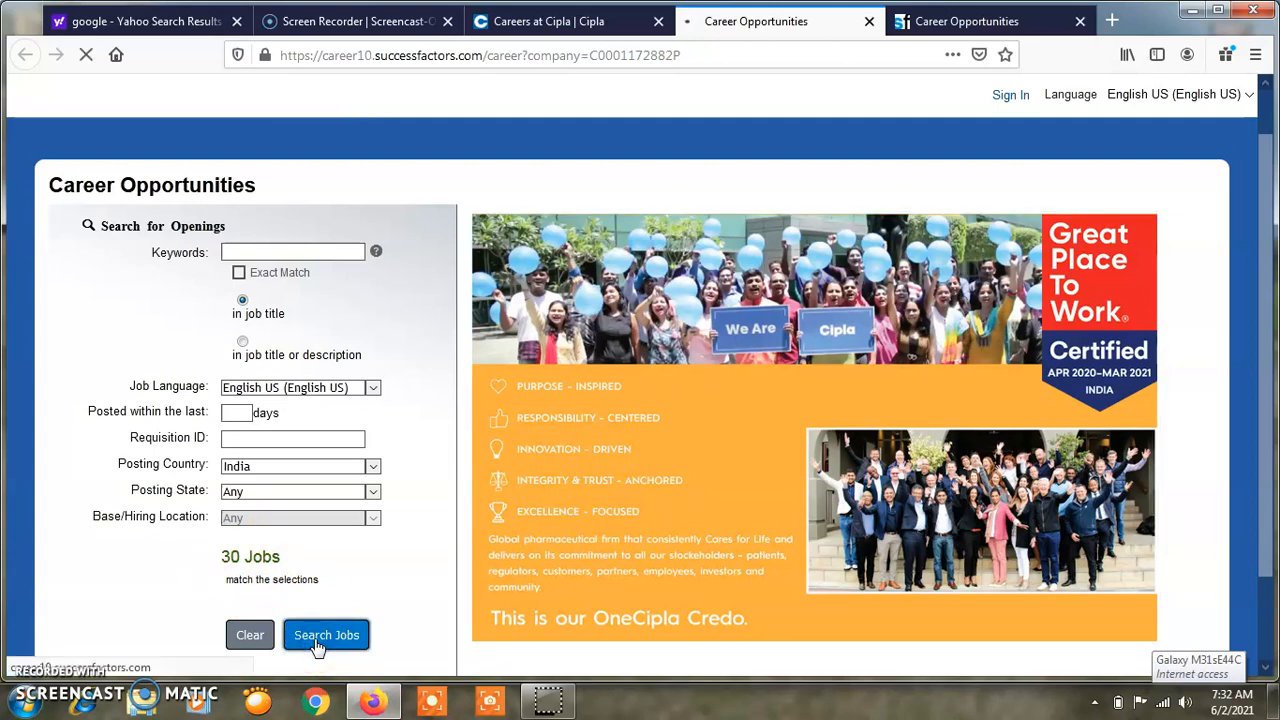
{"action": "left_click", "coordinate": [326, 636]}
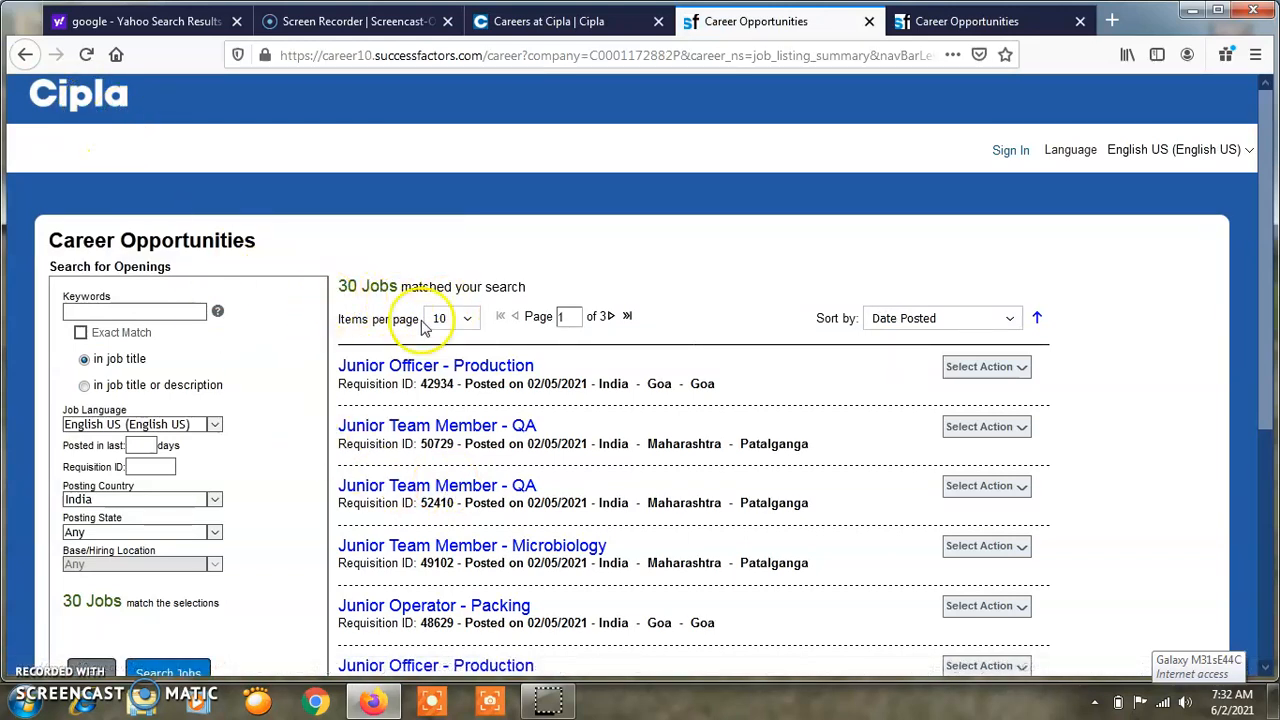
{"action": "scroll", "scroll_direction": "down", "scroll_amount": 3}
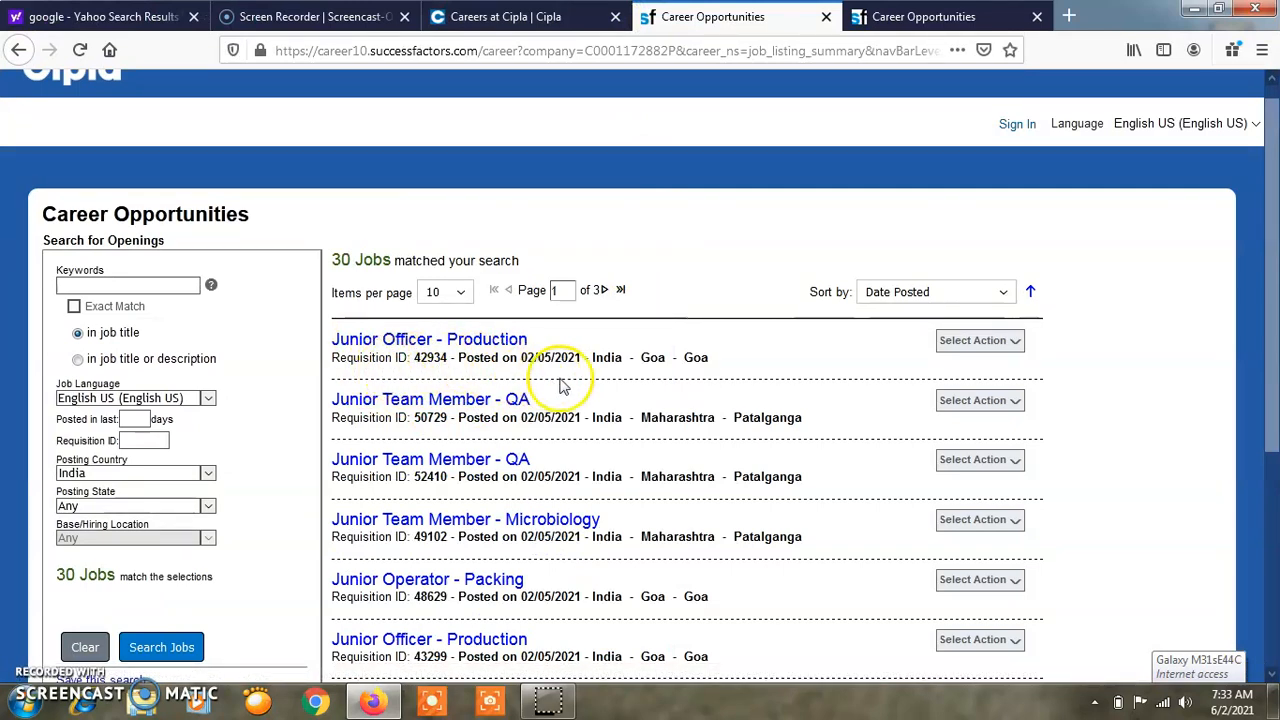
Reveal and dismiss the Select Action options (Apply) on Junior Officer - Production
{"action": "left_click", "coordinate": [978, 340]}
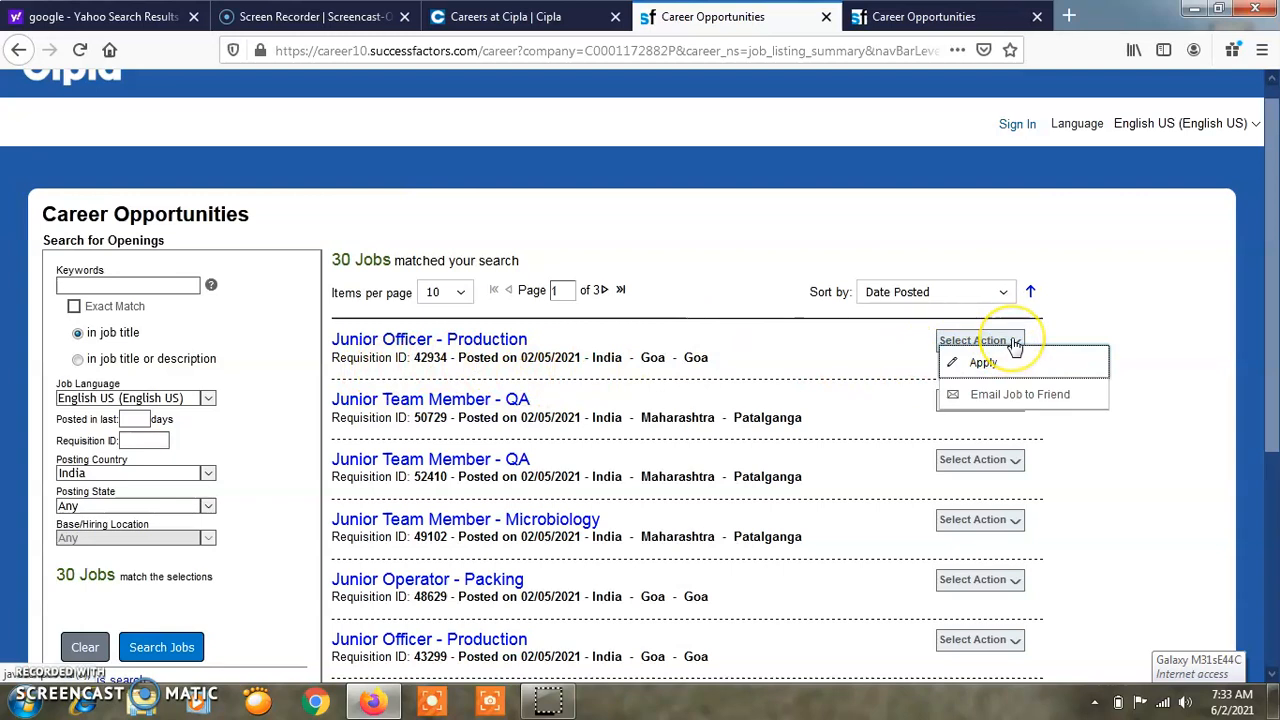
{"action": "left_click", "coordinate": [980, 340]}
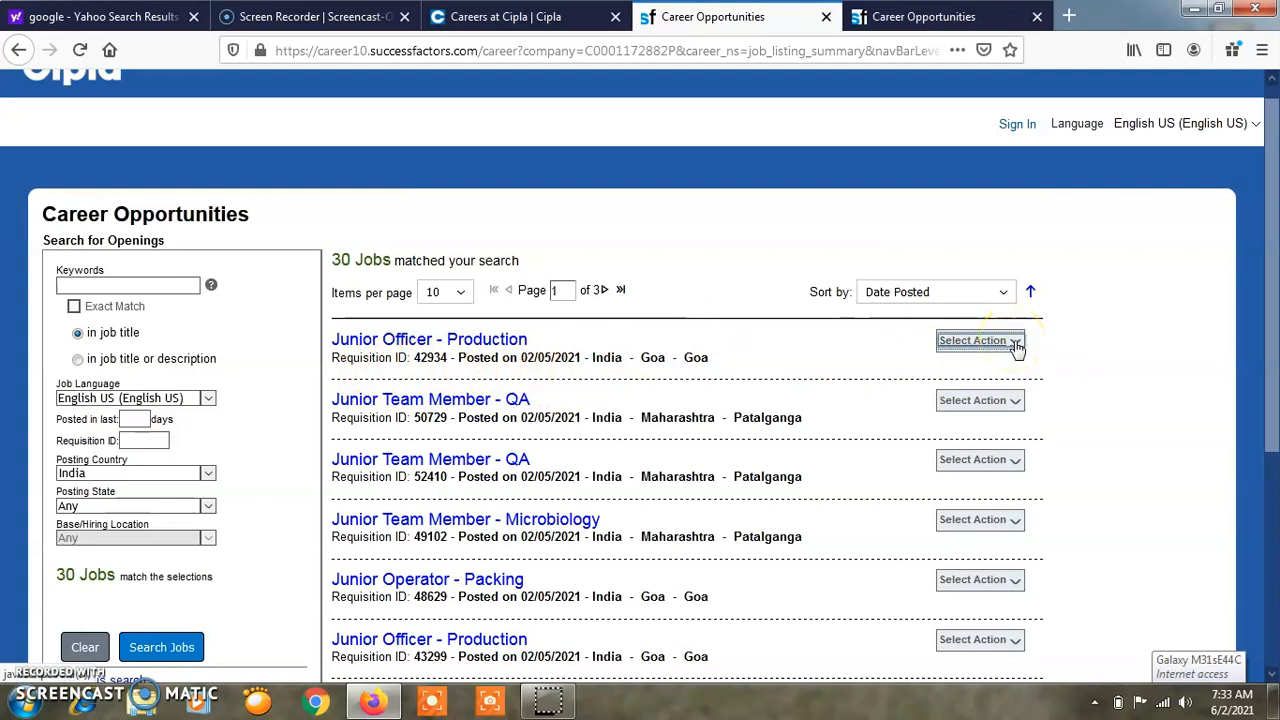
{"action": "left_click", "coordinate": [978, 340]}
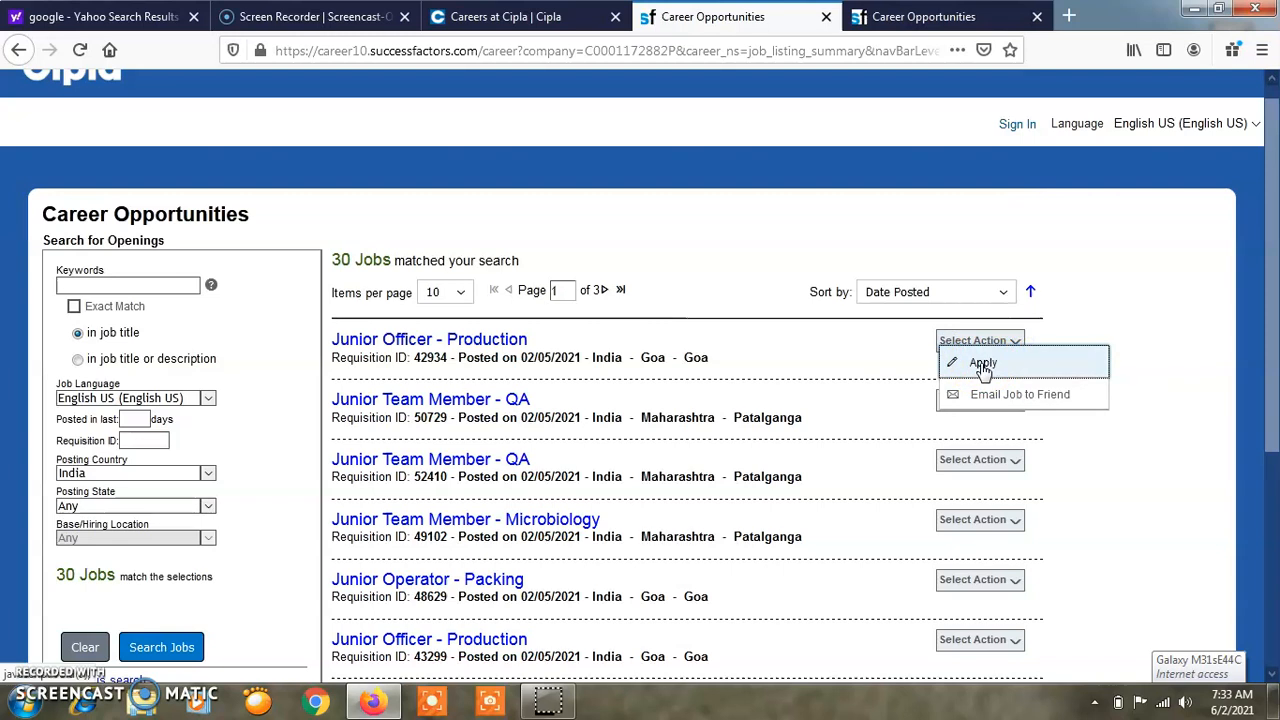
{"action": "mouse_move", "coordinate": [1000, 392]}
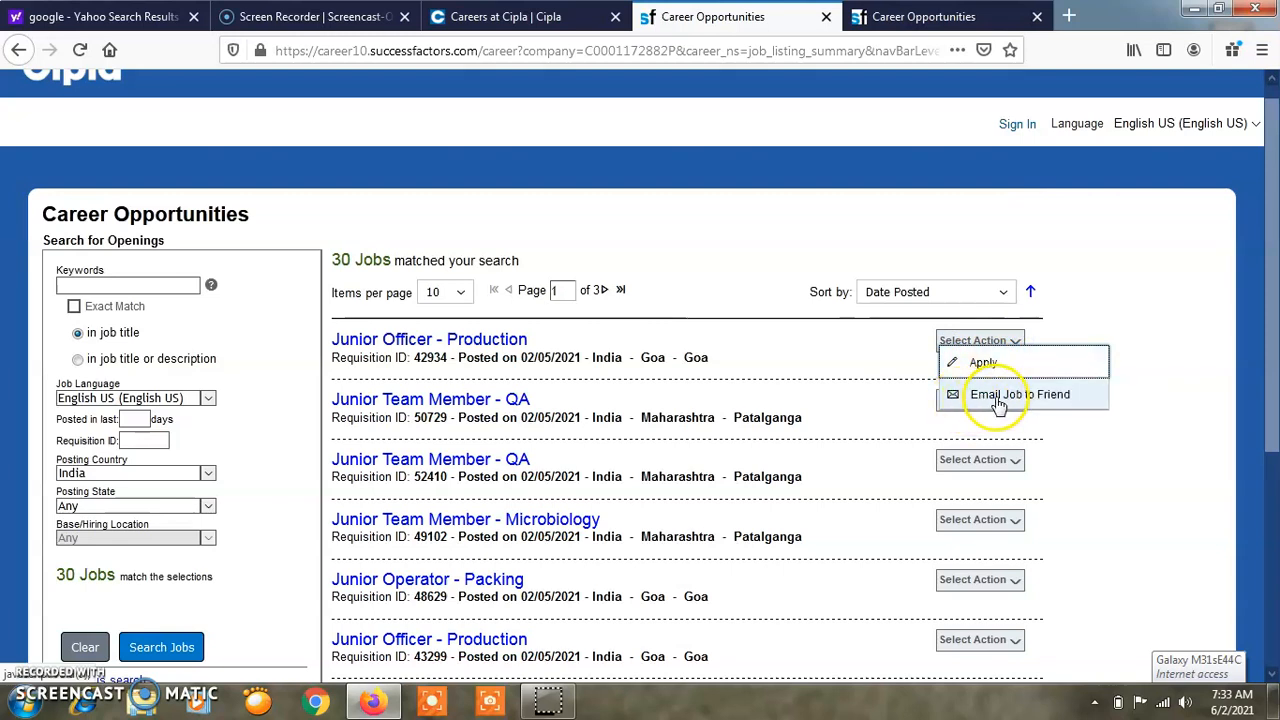
{"action": "mouse_move", "coordinate": [1036, 400]}
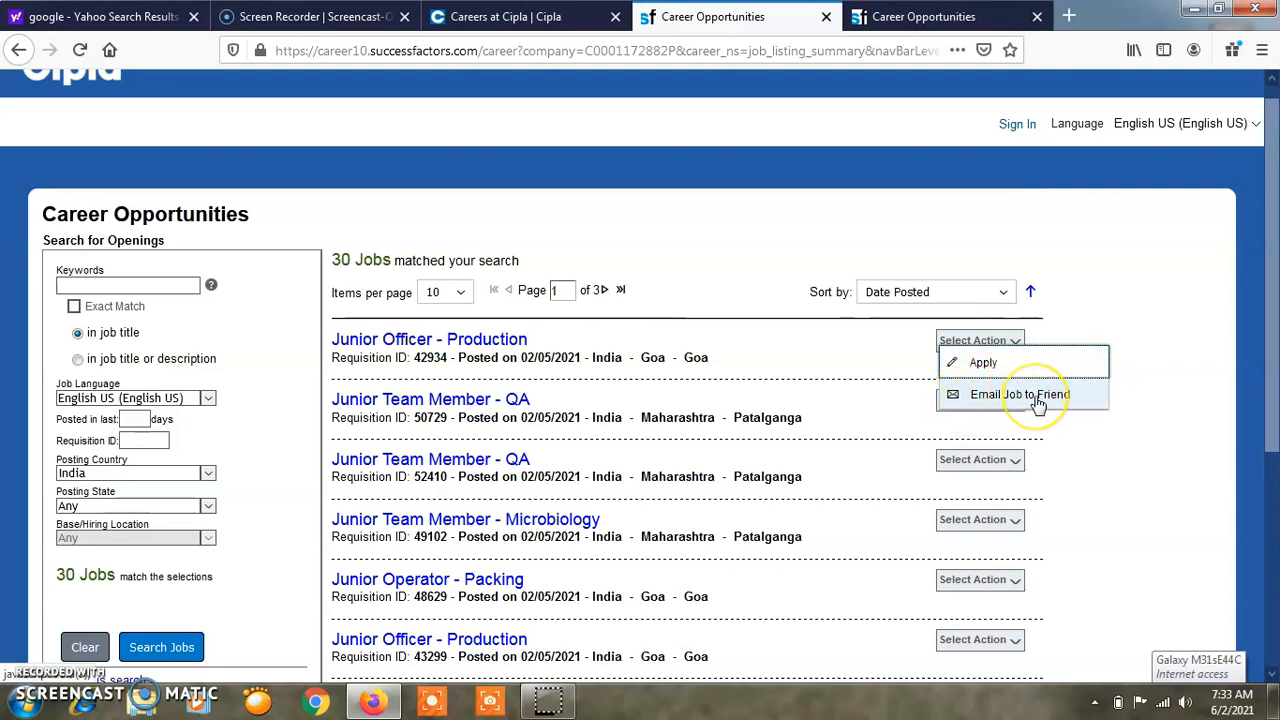
{"action": "mouse_move", "coordinate": [1020, 394]}
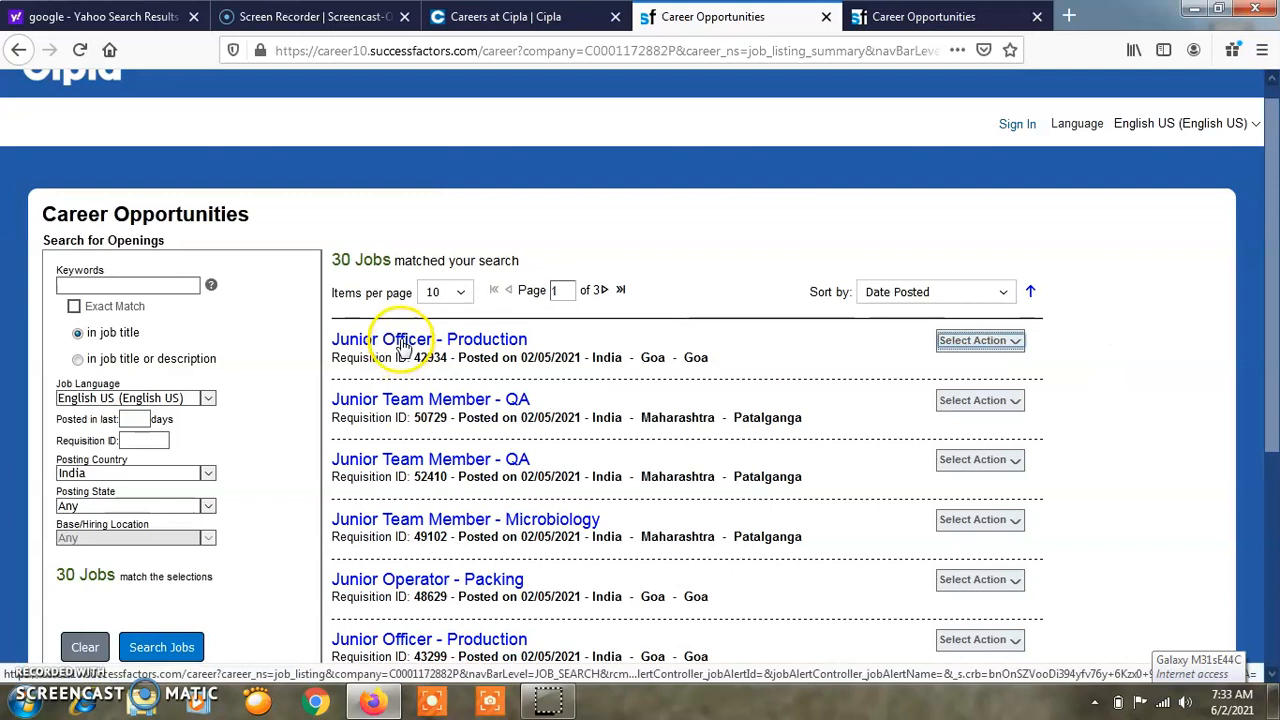
View the Junior Officer - Production (42934) job description from the results list
{"action": "left_click", "coordinate": [428, 340]}
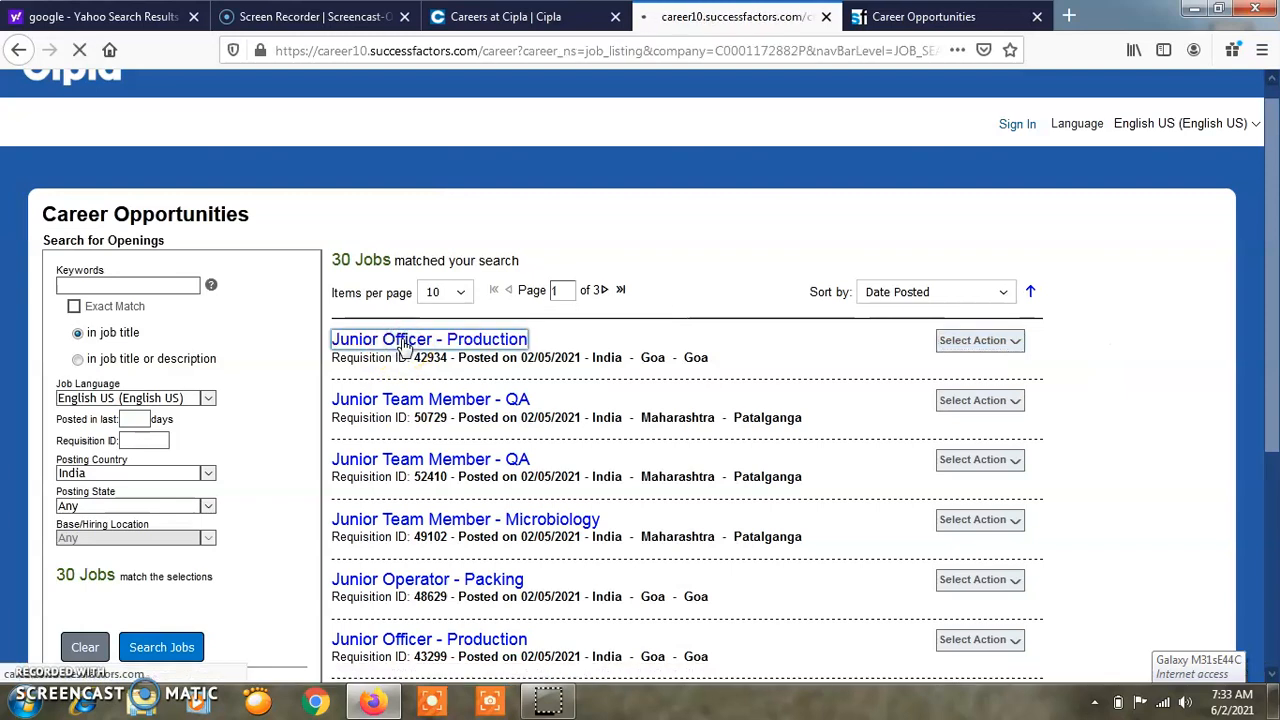
{"action": "left_click", "coordinate": [428, 340]}
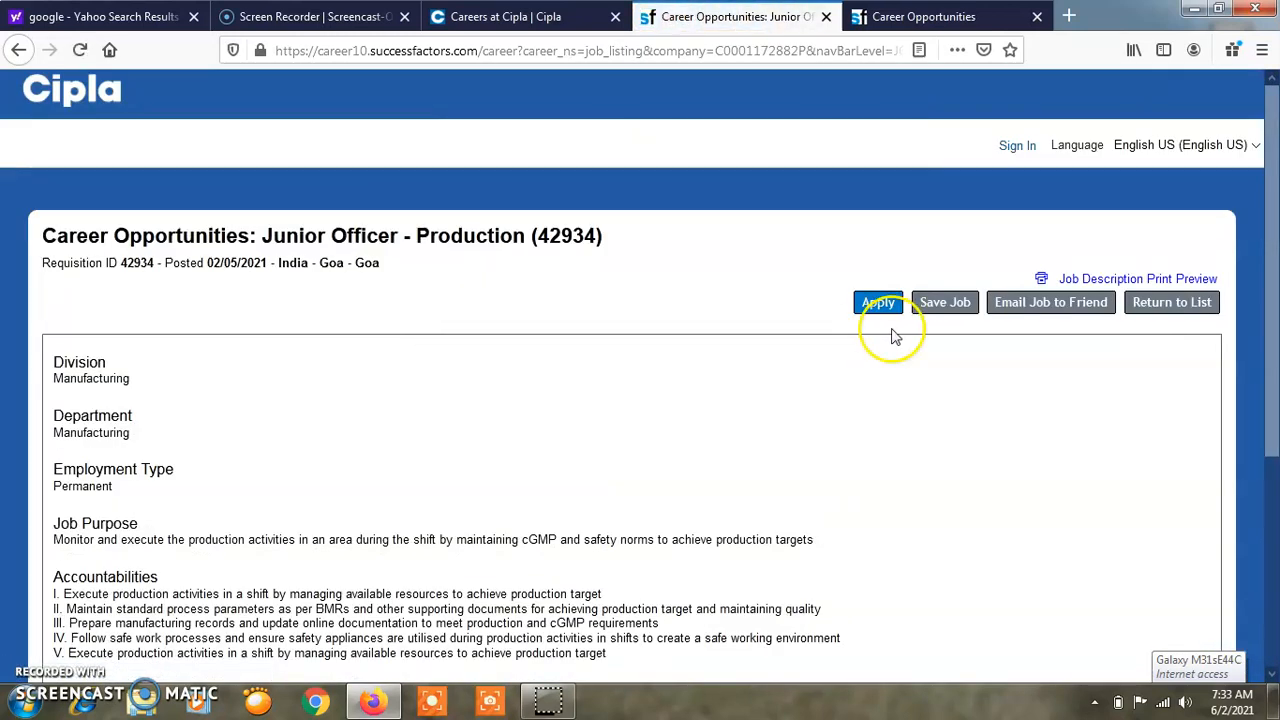
{"action": "mouse_move", "coordinate": [90, 244]}
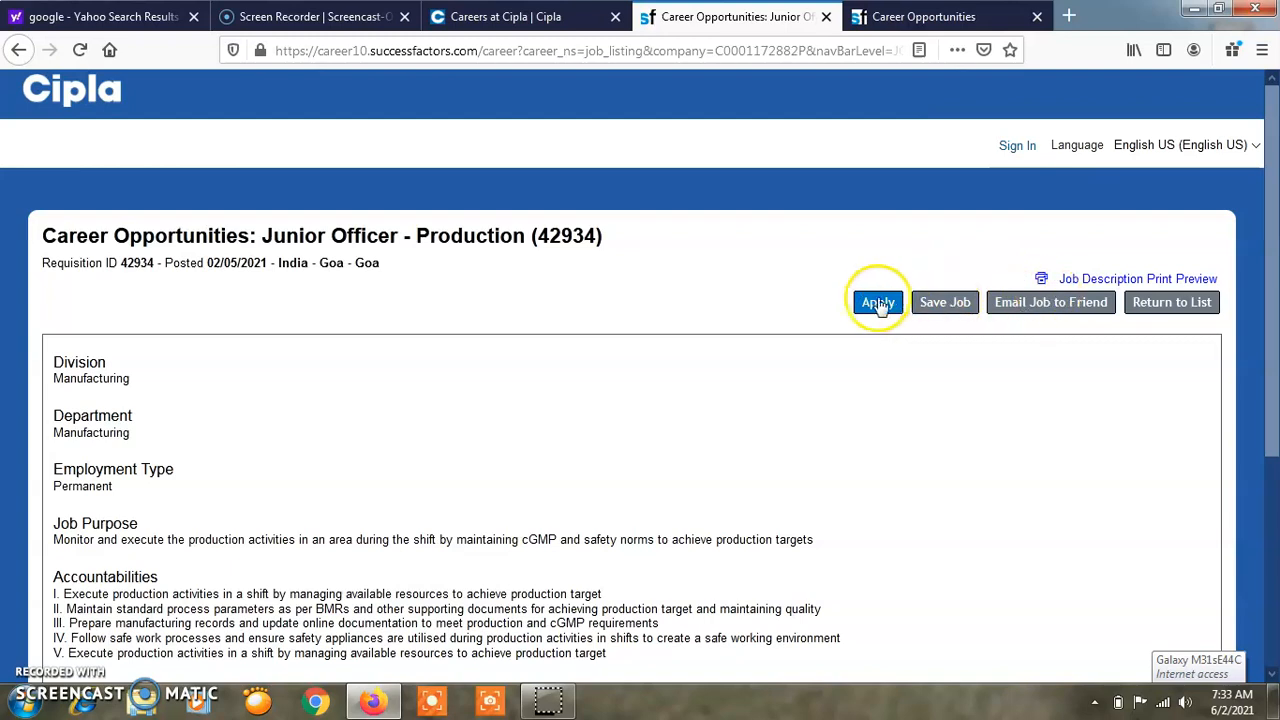
{"action": "mouse_move", "coordinate": [978, 310]}
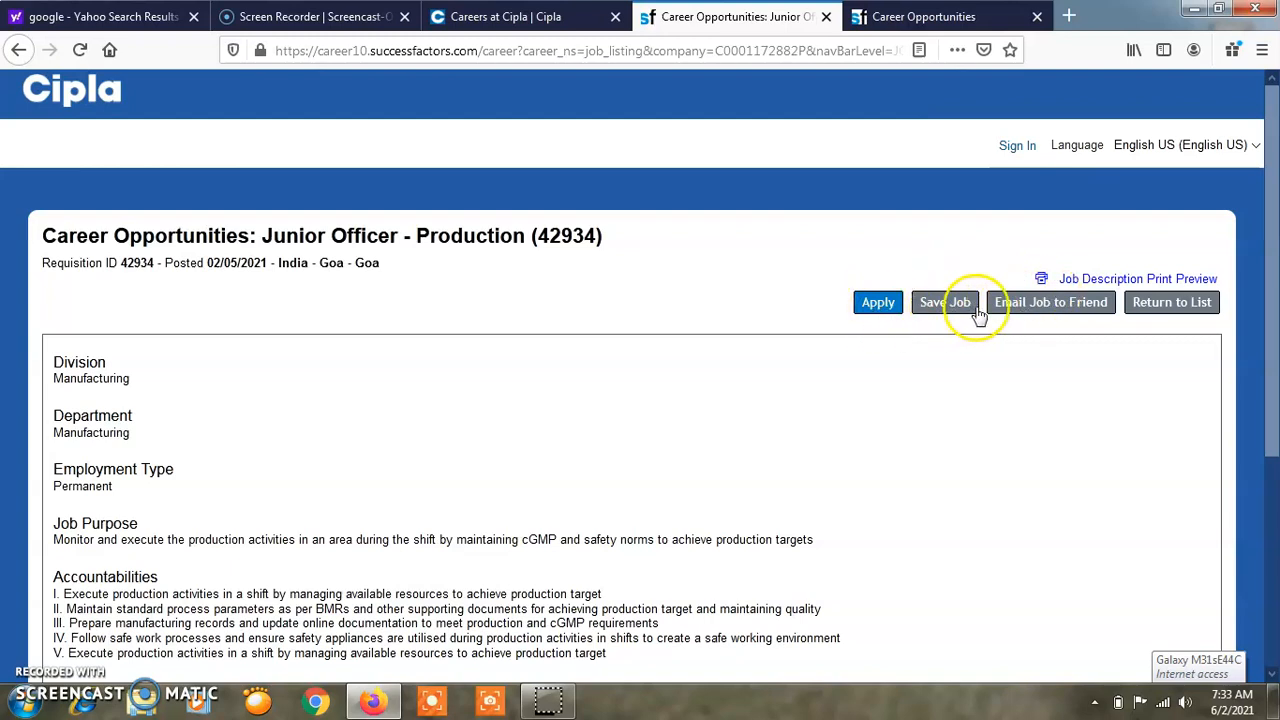
{"action": "mouse_move", "coordinate": [1096, 320]}
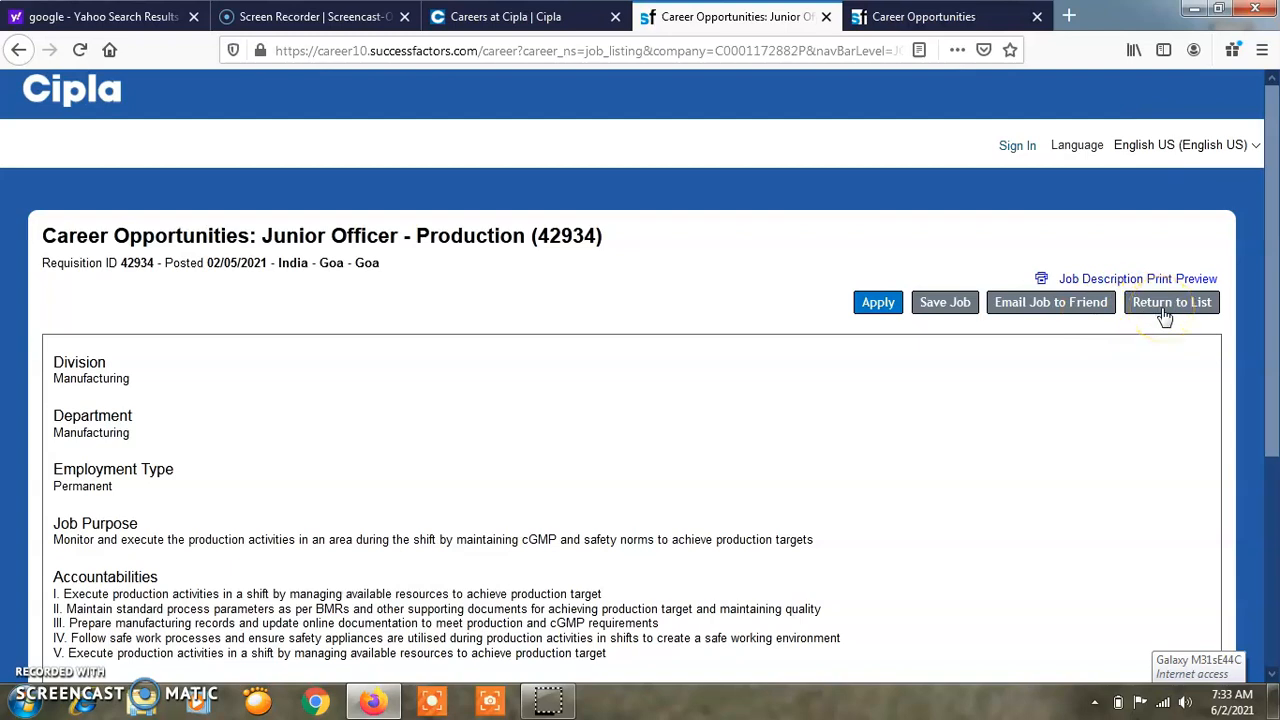
{"action": "mouse_move", "coordinate": [944, 388]}
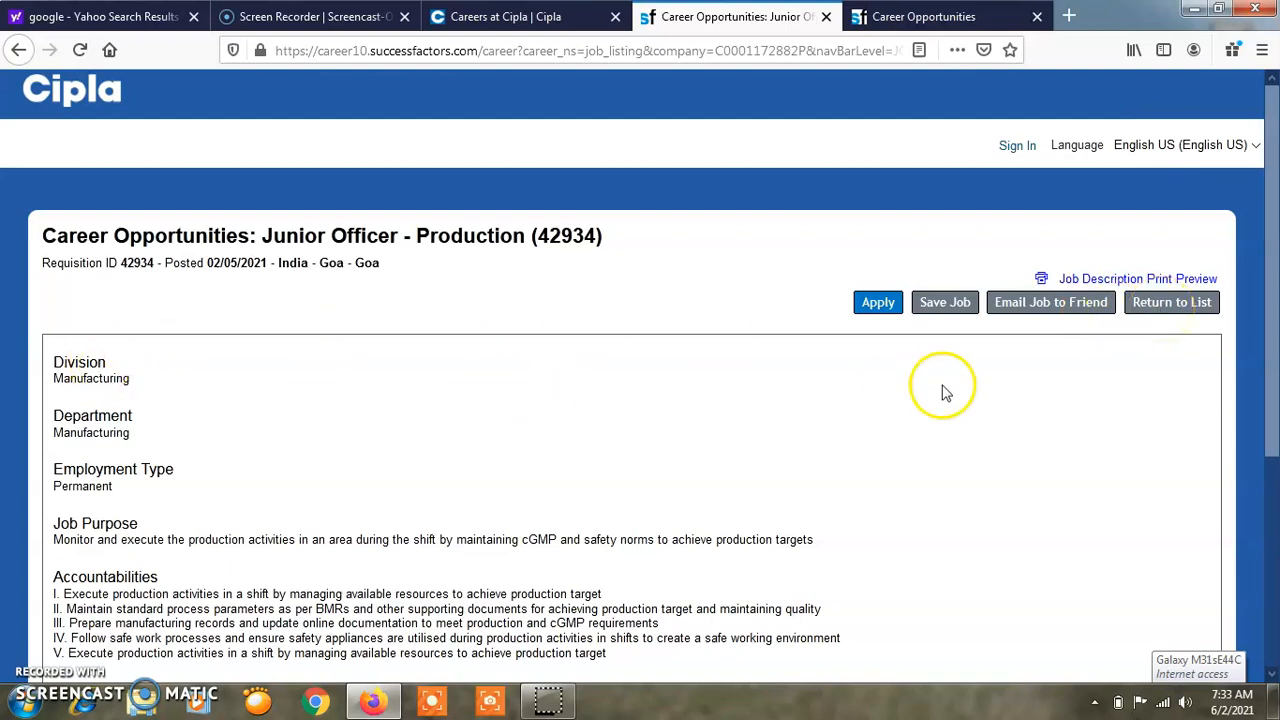
Read through the posting's education, experience and shift details, then return to the list
{"action": "scroll", "scroll_direction": "down", "scroll_amount": 3}
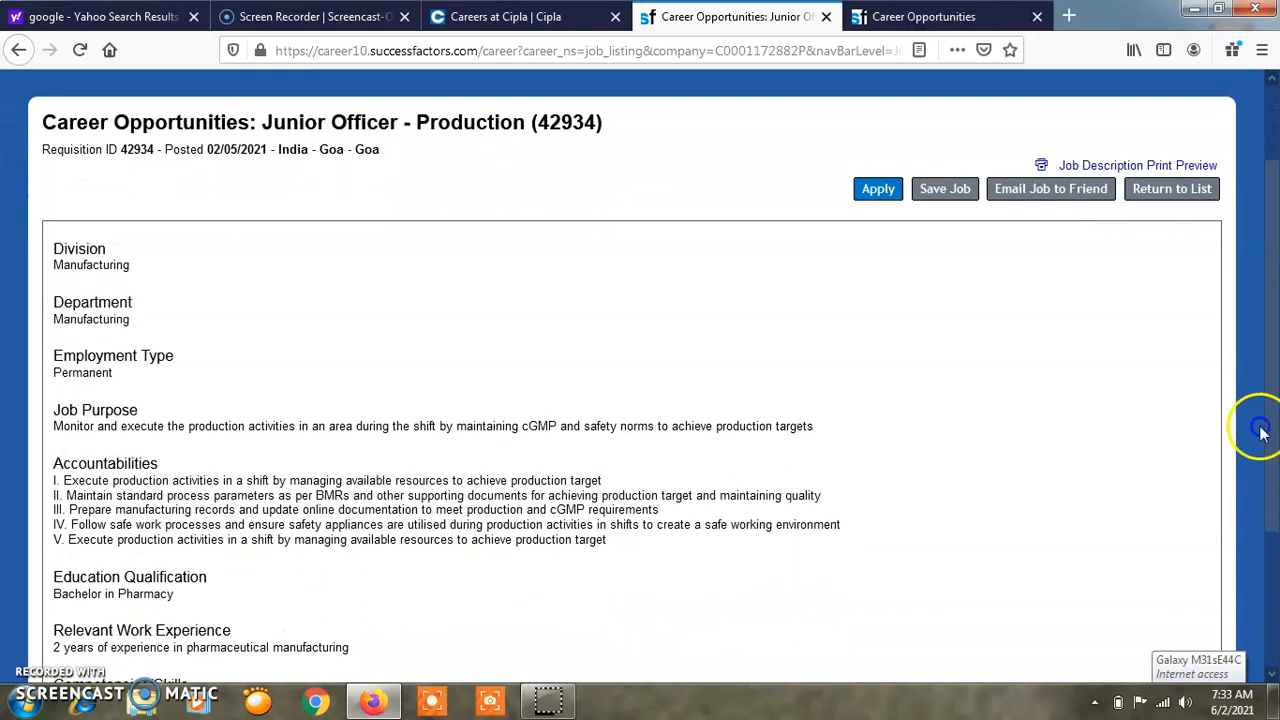
{"action": "scroll", "scroll_direction": "down", "scroll_amount": 3}
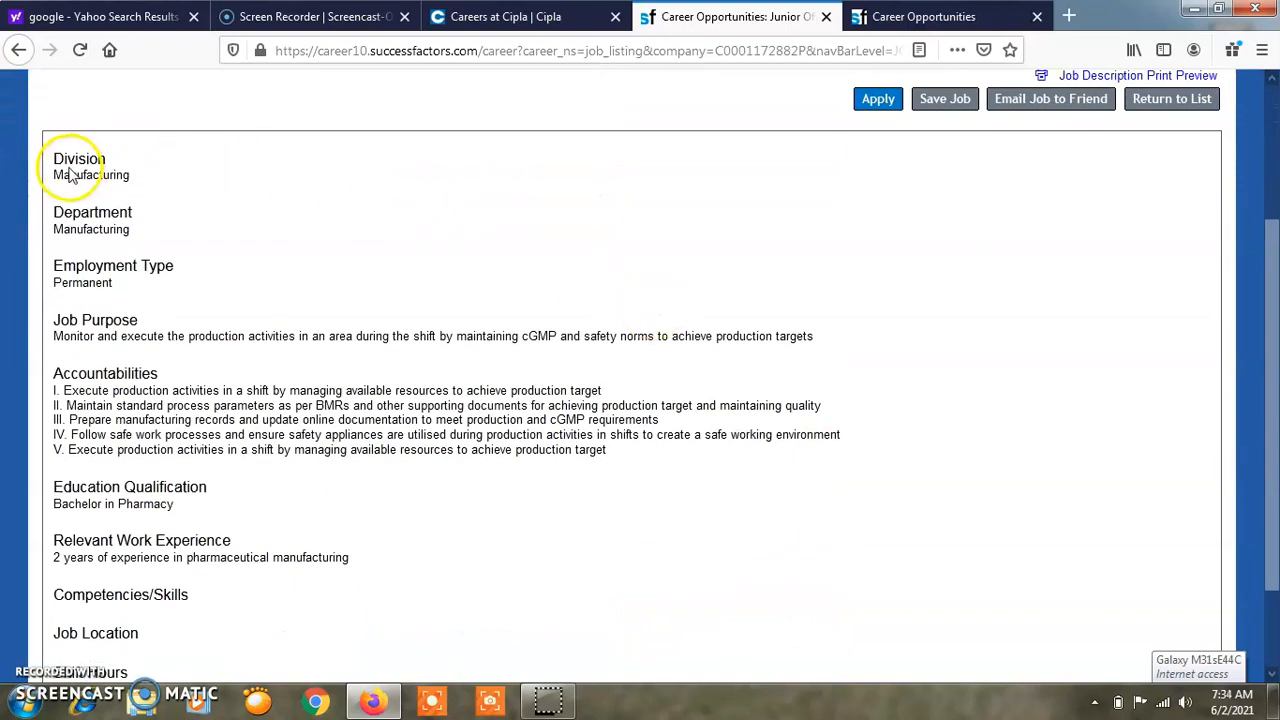
{"action": "mouse_move", "coordinate": [96, 264]}
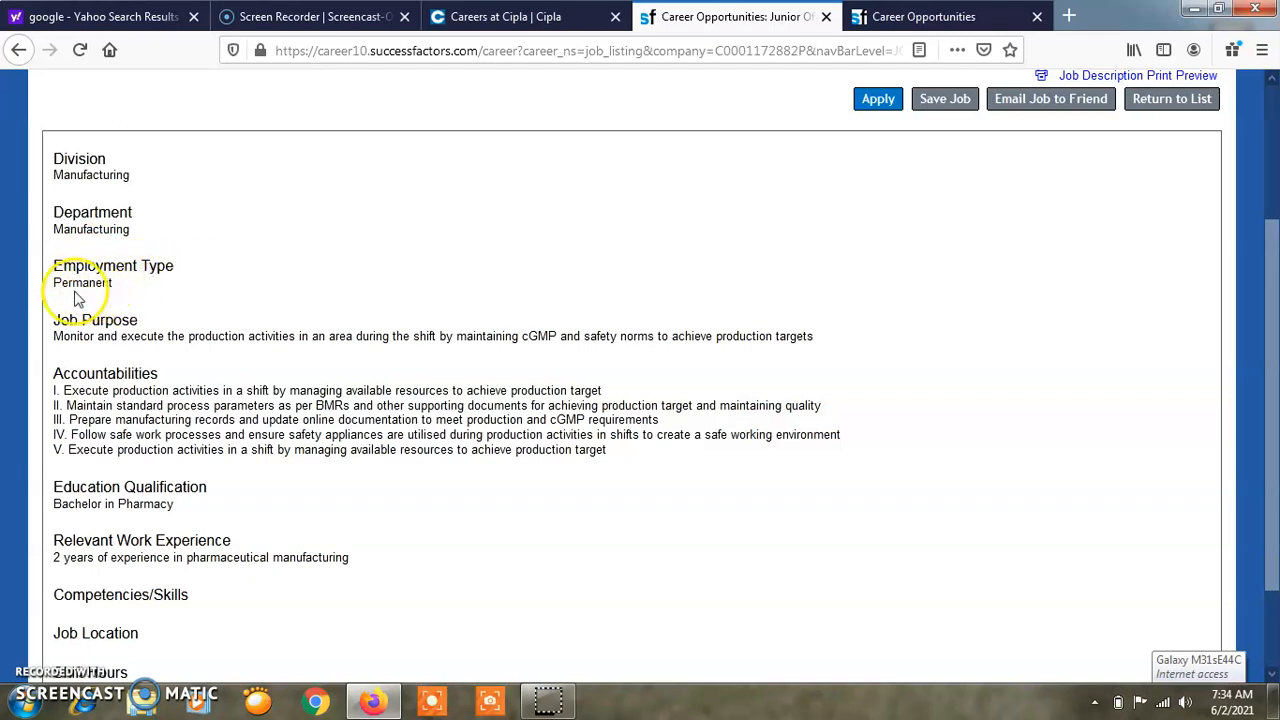
{"action": "mouse_move", "coordinate": [140, 388]}
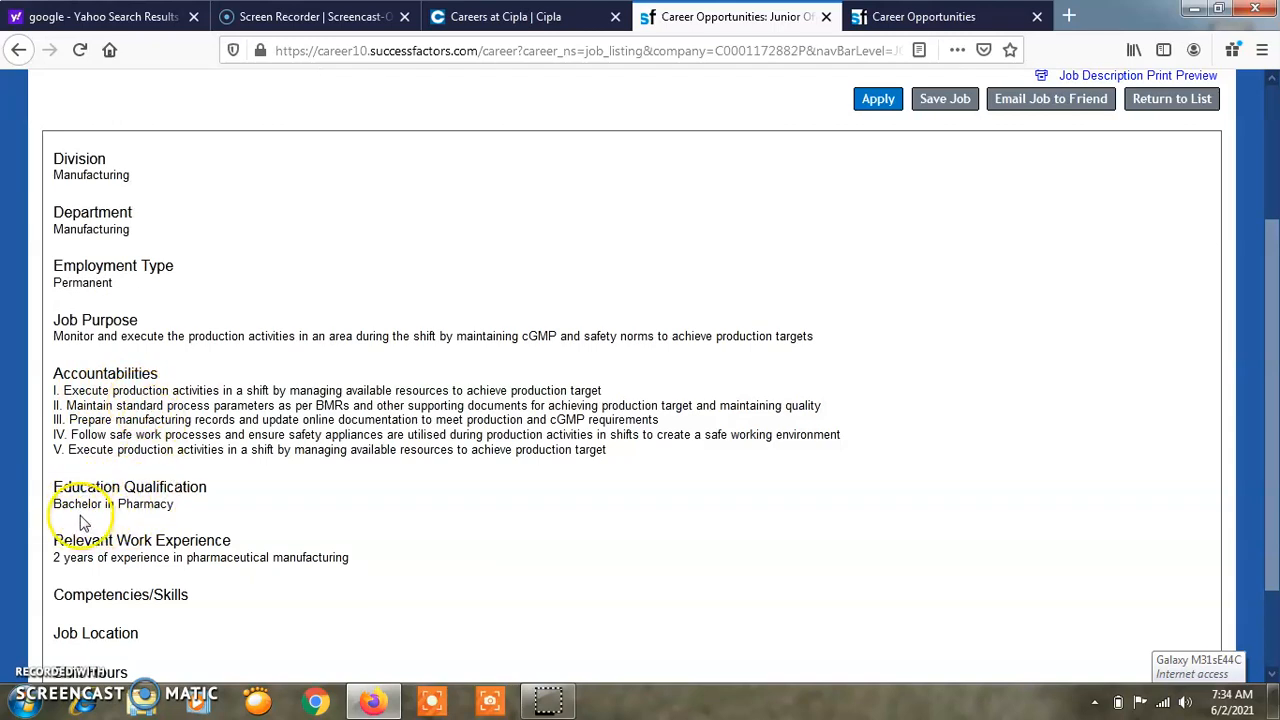
{"action": "mouse_move", "coordinate": [184, 588]}
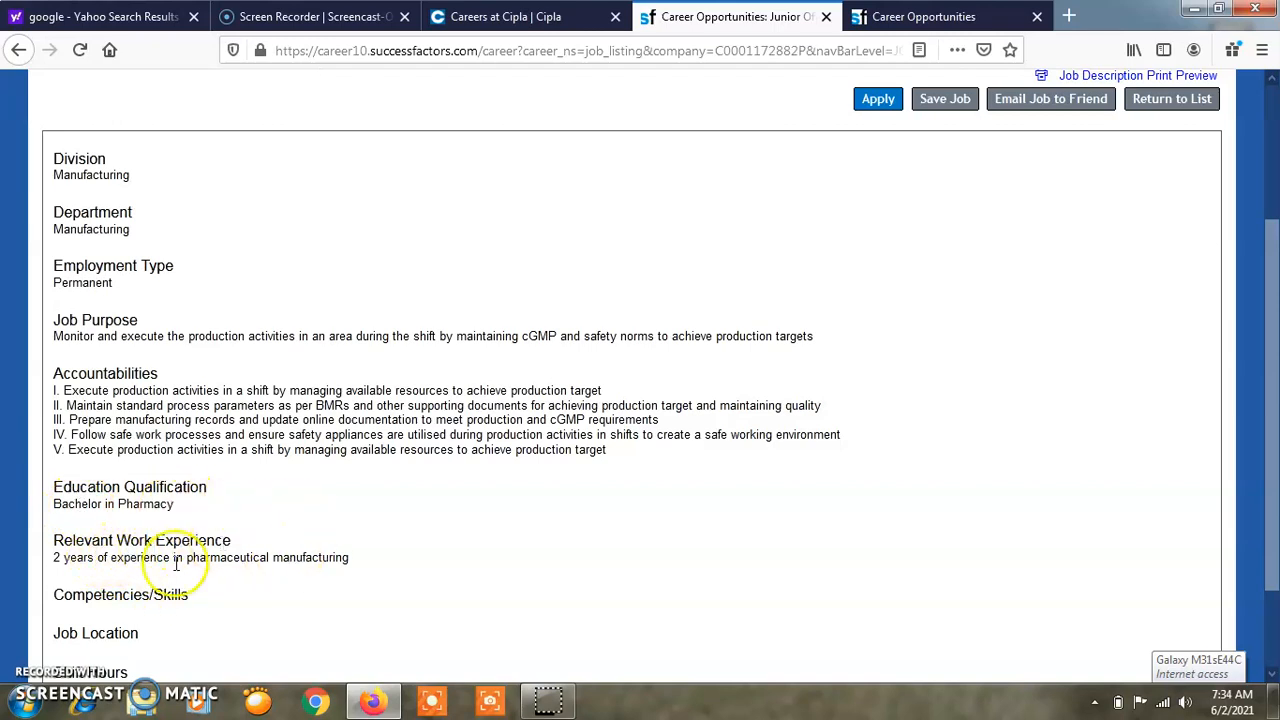
{"action": "mouse_move", "coordinate": [308, 564]}
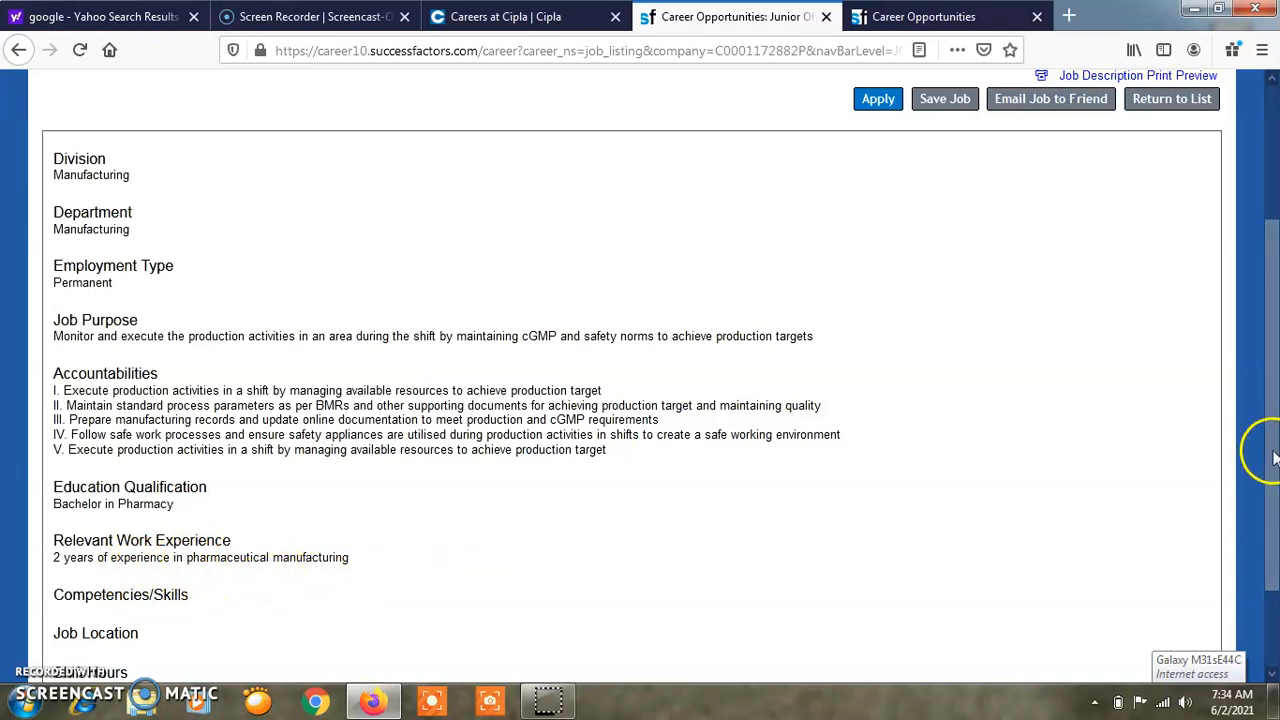
{"action": "scroll", "scroll_direction": "down", "scroll_amount": 3}
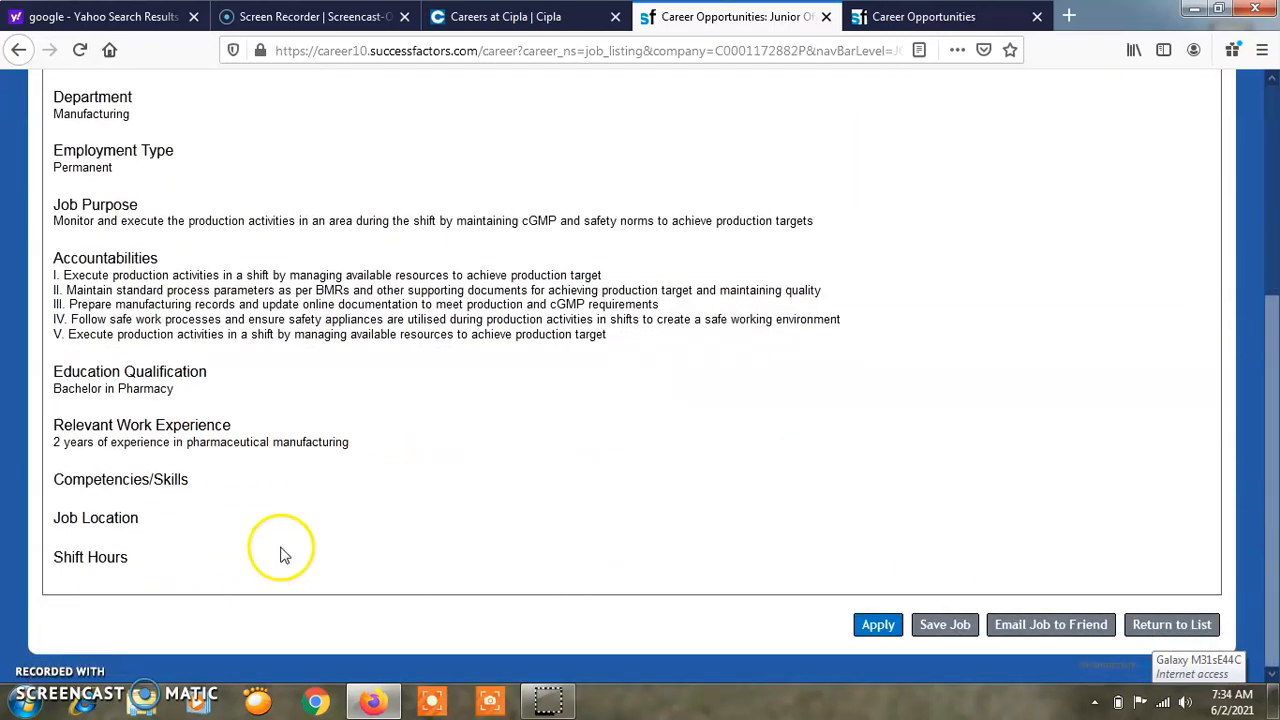
{"action": "mouse_move", "coordinate": [150, 570]}
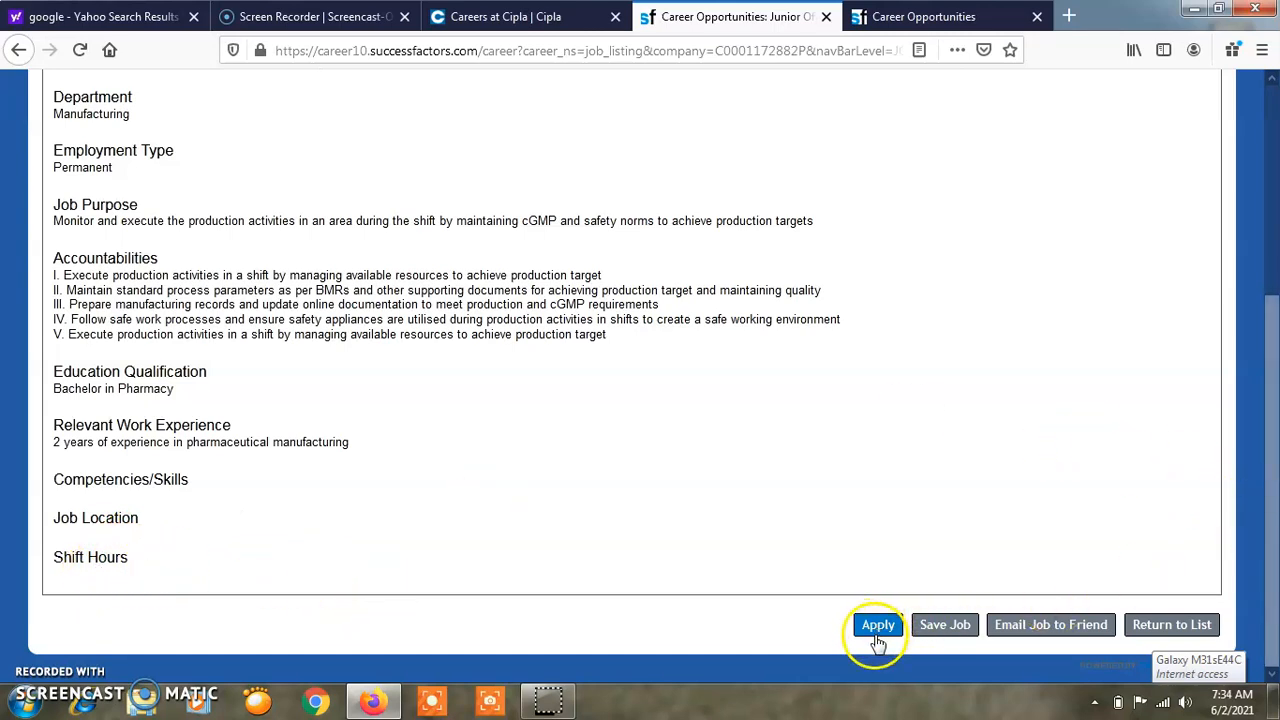
{"action": "scroll", "scroll_direction": "up", "scroll_amount": 3}
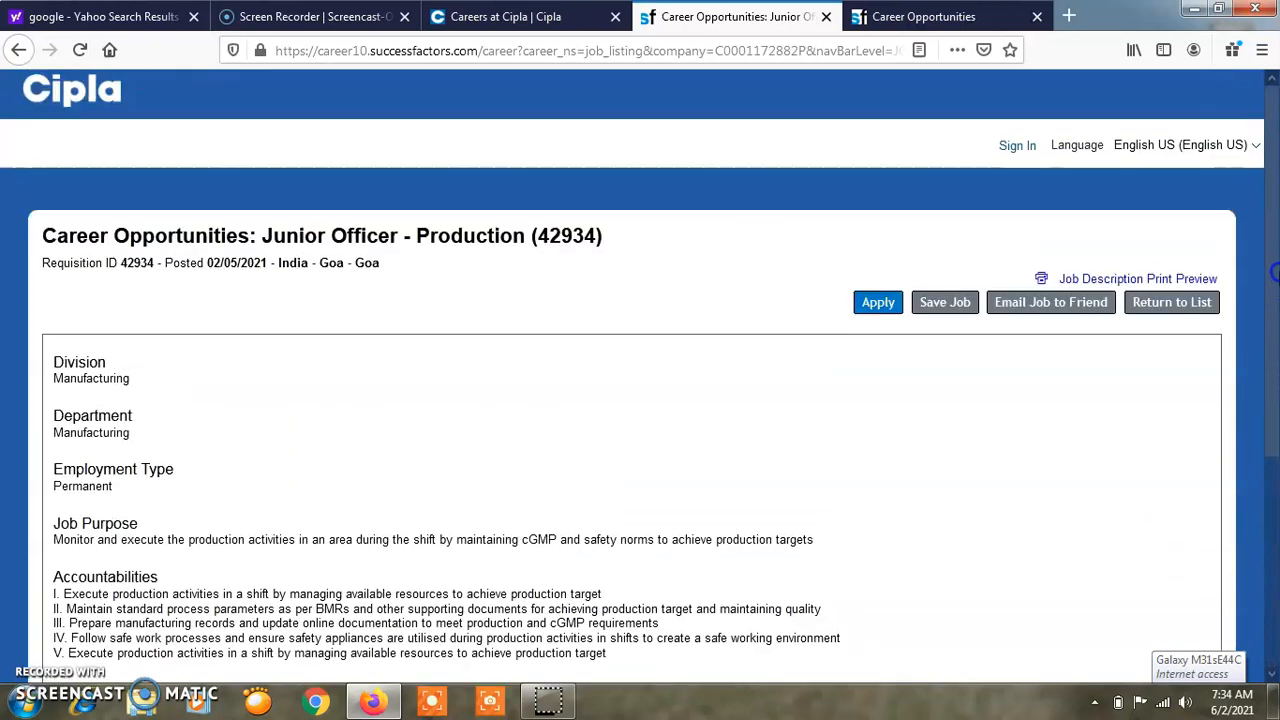
{"action": "mouse_move", "coordinate": [1050, 302]}
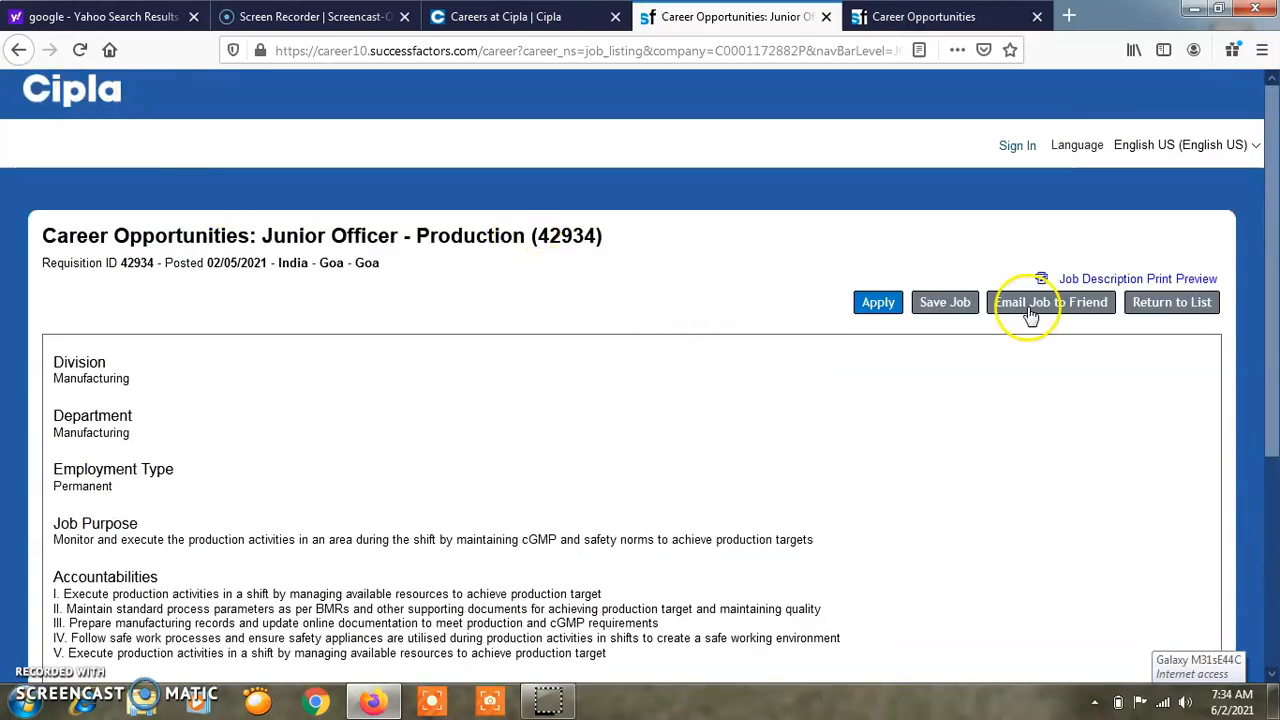
{"action": "mouse_move", "coordinate": [1172, 302]}
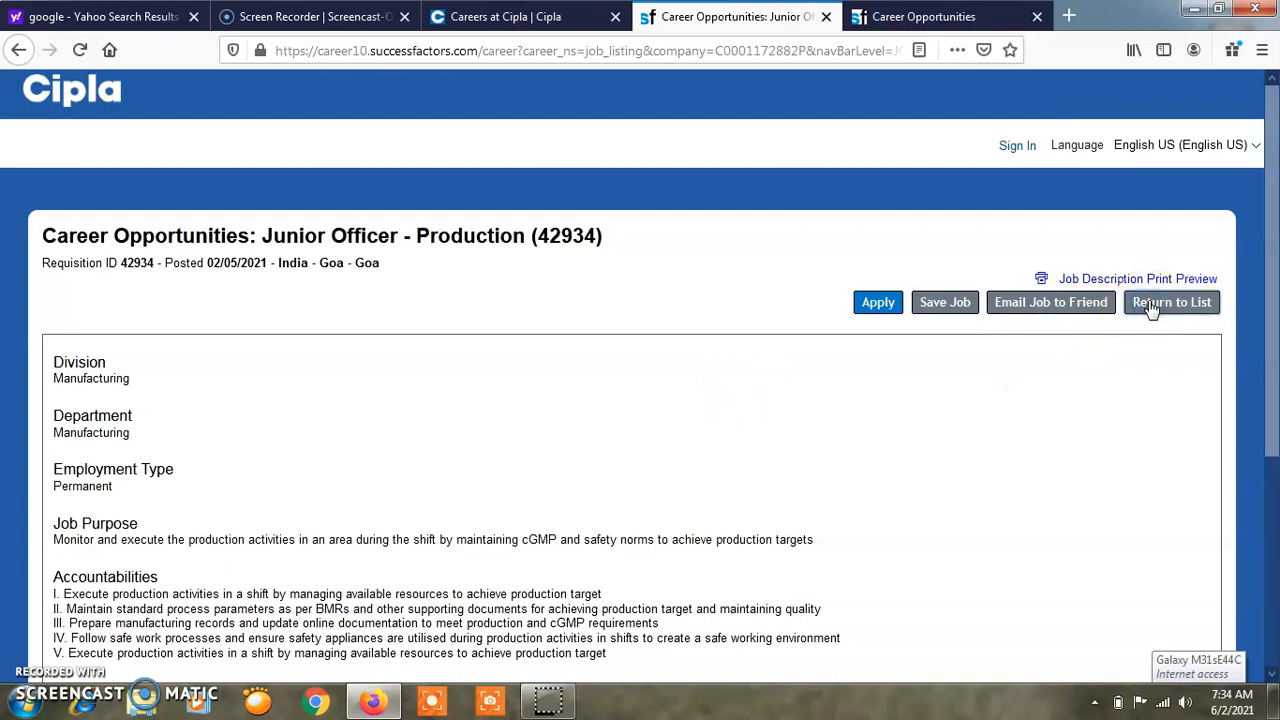
{"action": "left_click", "coordinate": [1172, 302]}
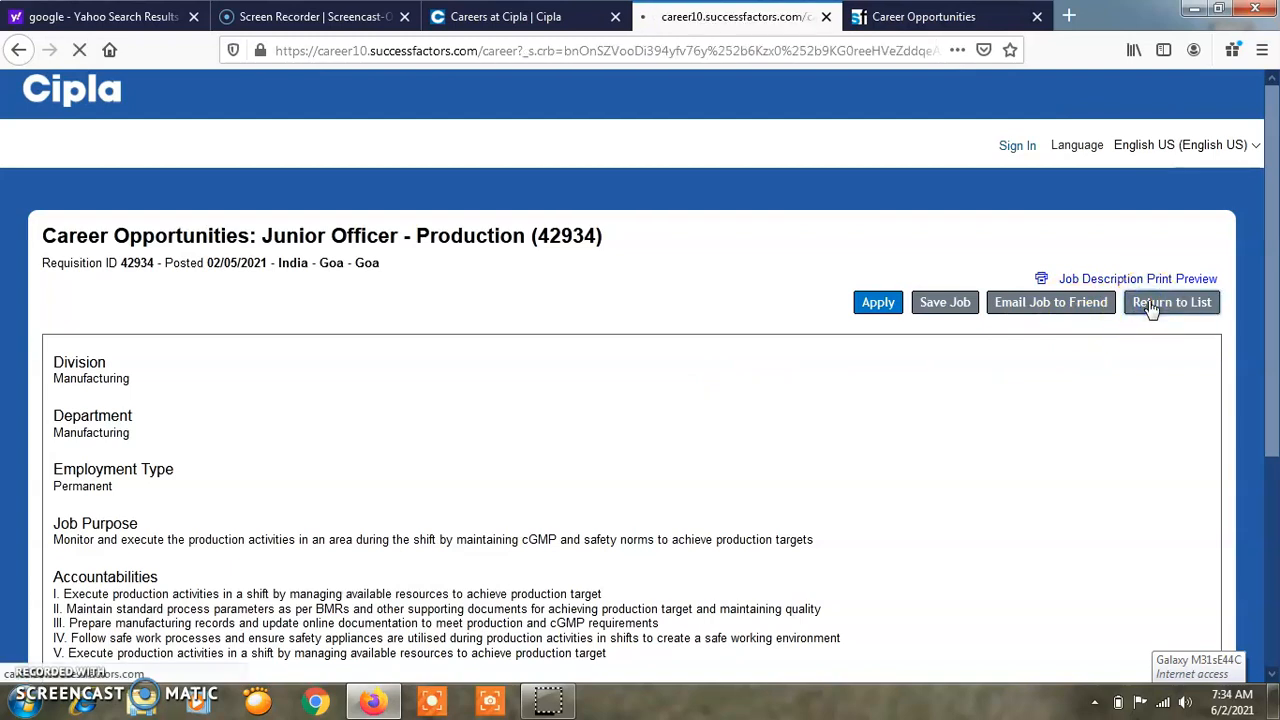
Return to the 30-job results list headed by Junior Officer - Production
{"action": "left_click", "coordinate": [1172, 302]}
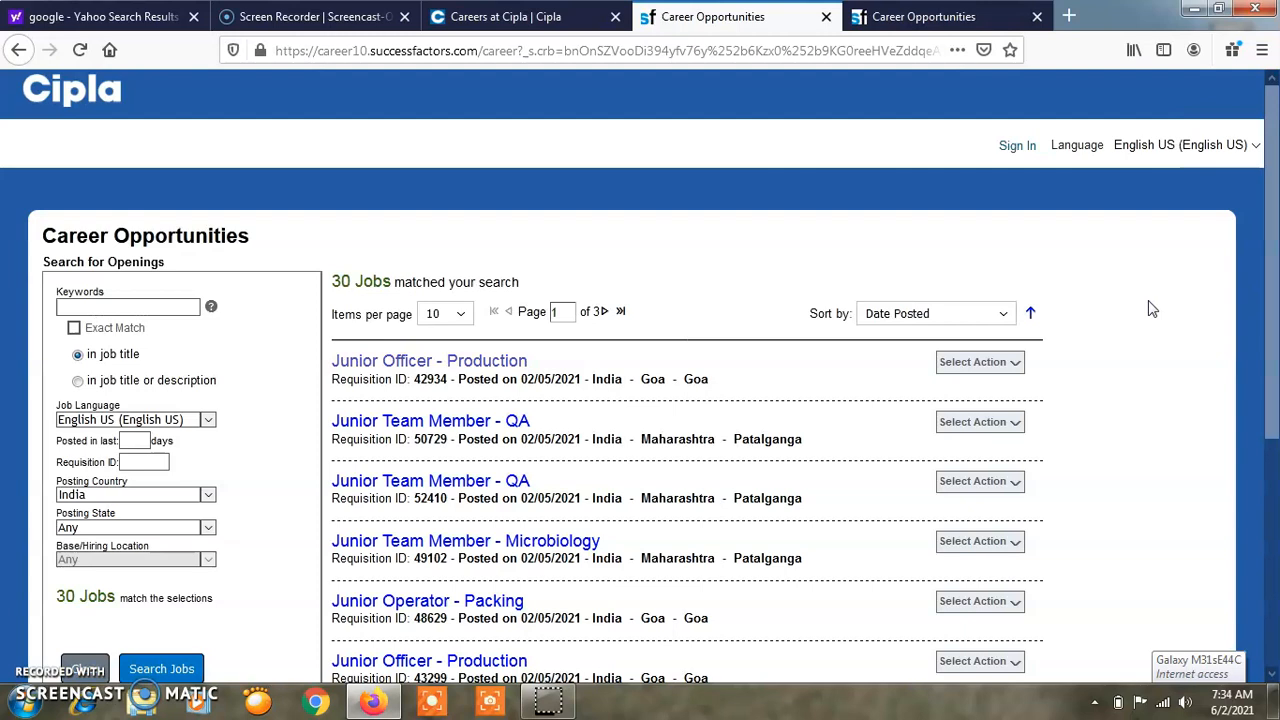
{"action": "scroll", "scroll_direction": "down", "scroll_amount": 3}
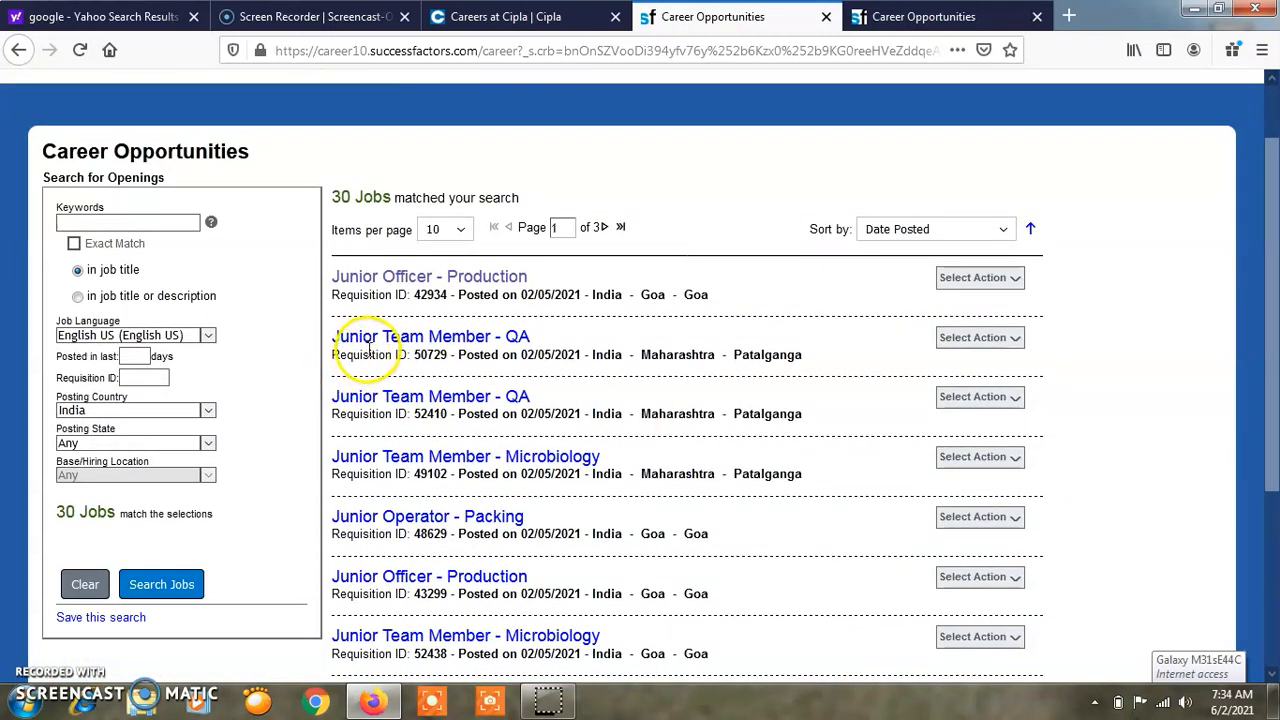
{"action": "mouse_move", "coordinate": [524, 348]}
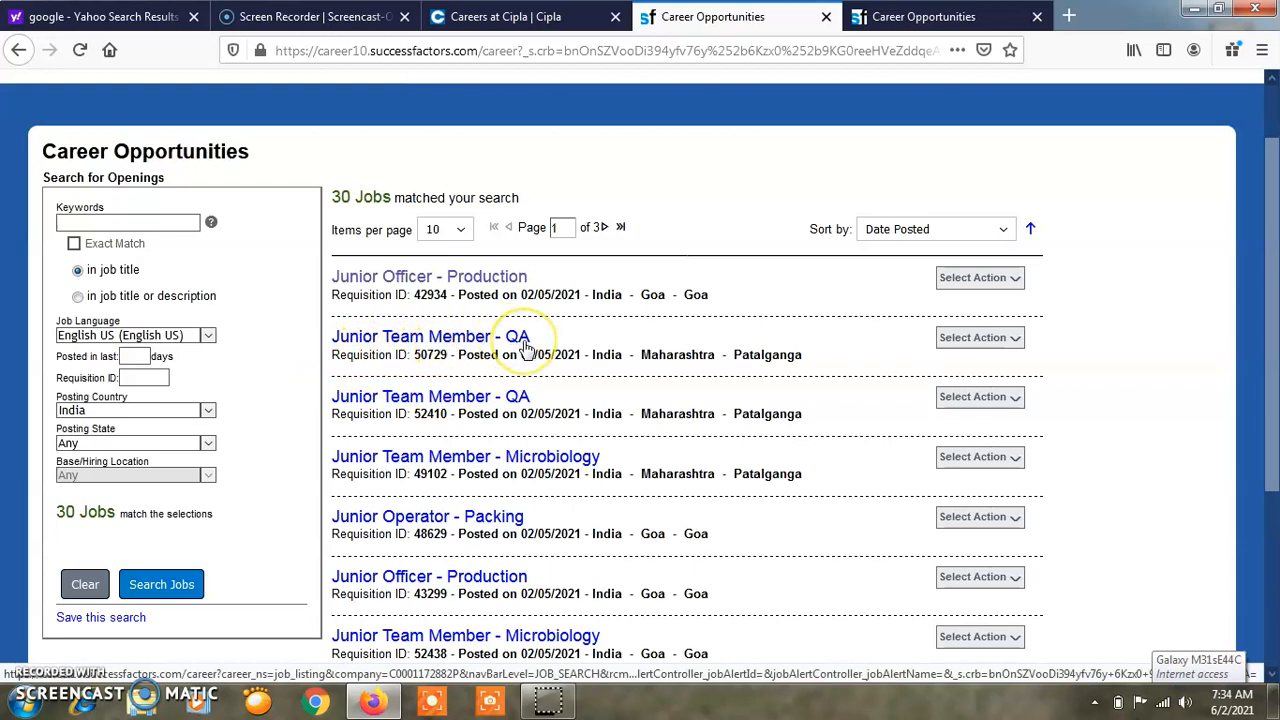
{"action": "mouse_move", "coordinate": [456, 336]}
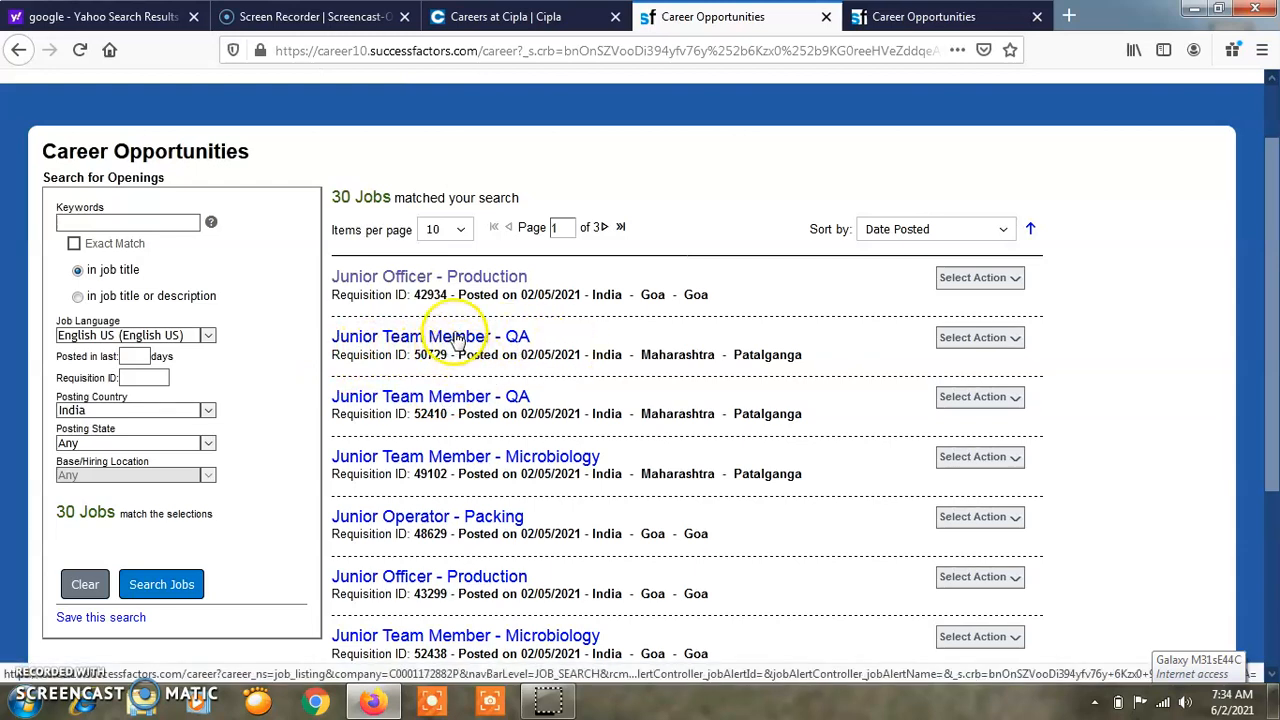
Read the Junior Team Member - QA (50729) posting through competencies and Patalganga location, then head back
{"action": "left_click", "coordinate": [430, 336]}
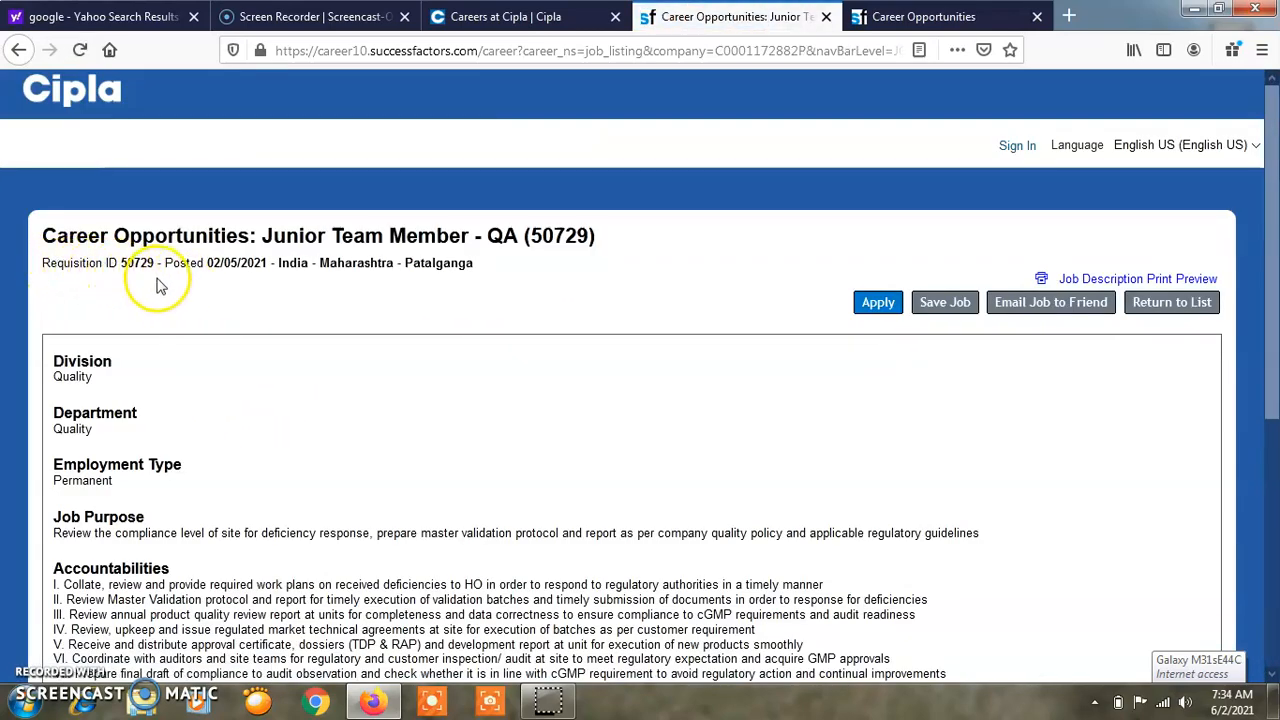
{"action": "mouse_move", "coordinate": [200, 280]}
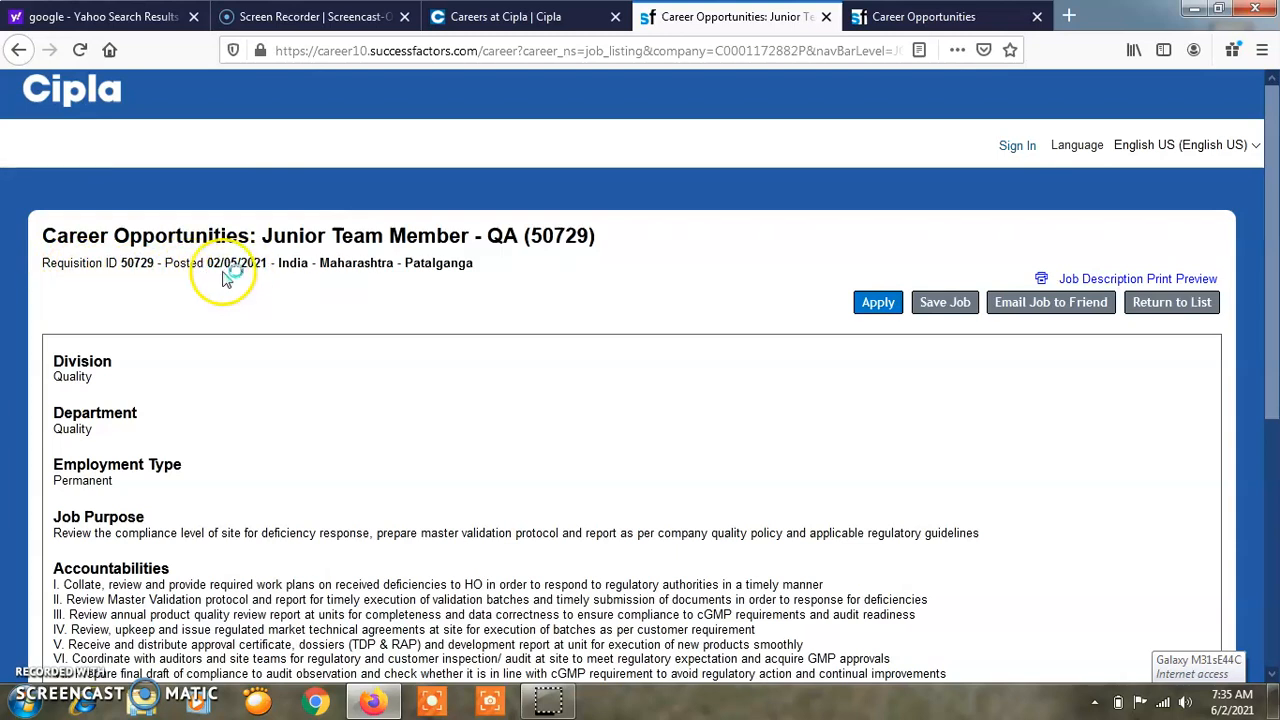
{"action": "mouse_move", "coordinate": [800, 316]}
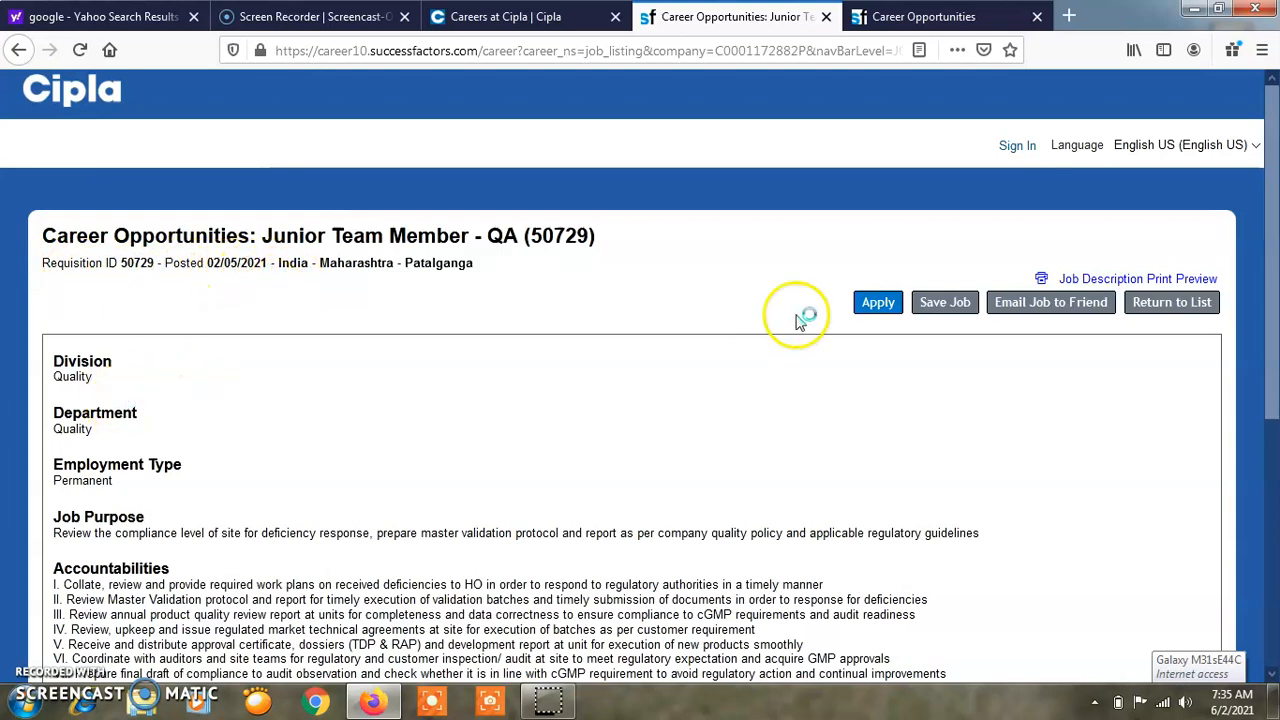
{"action": "mouse_move", "coordinate": [1070, 320]}
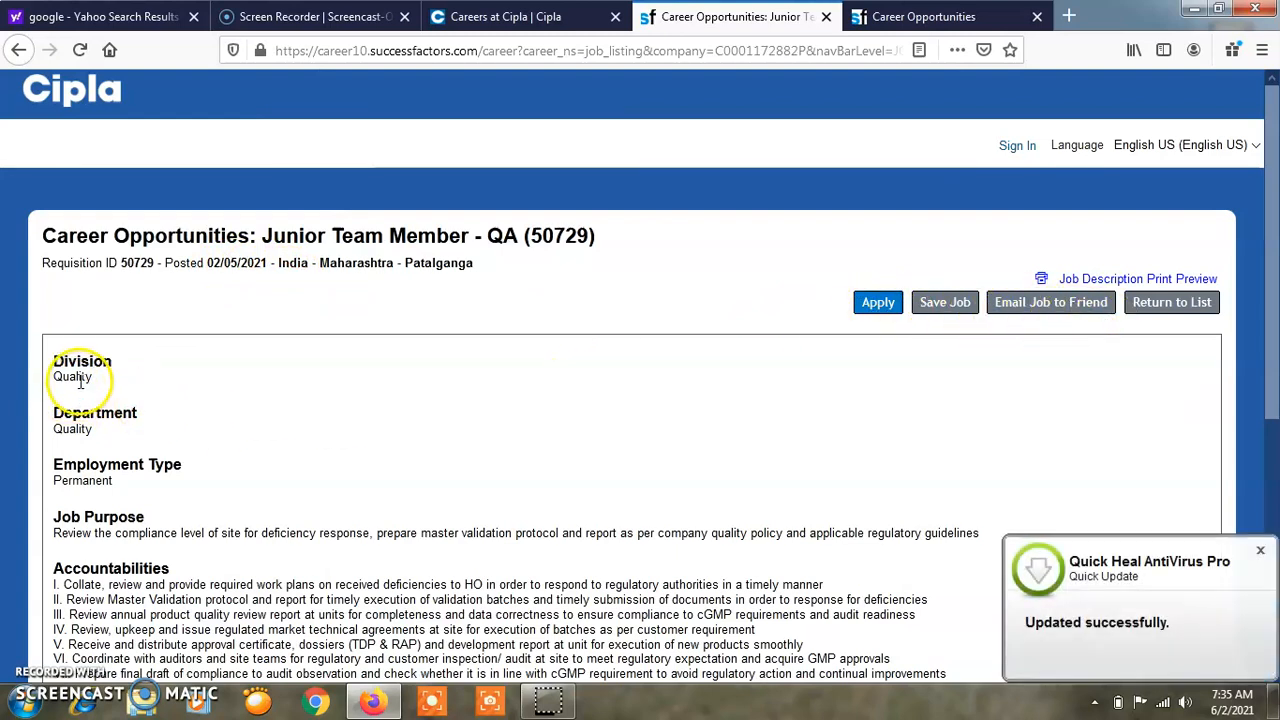
{"action": "mouse_move", "coordinate": [820, 500]}
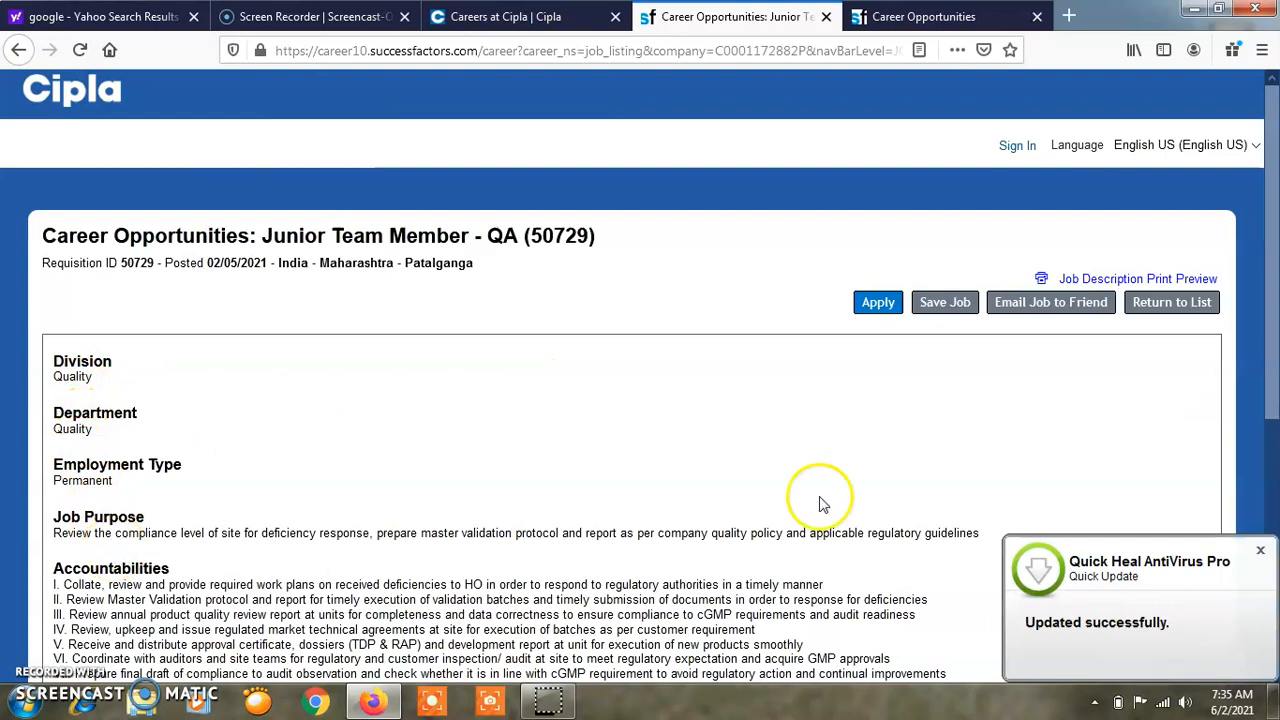
{"action": "scroll", "scroll_direction": "down", "scroll_amount": 3}
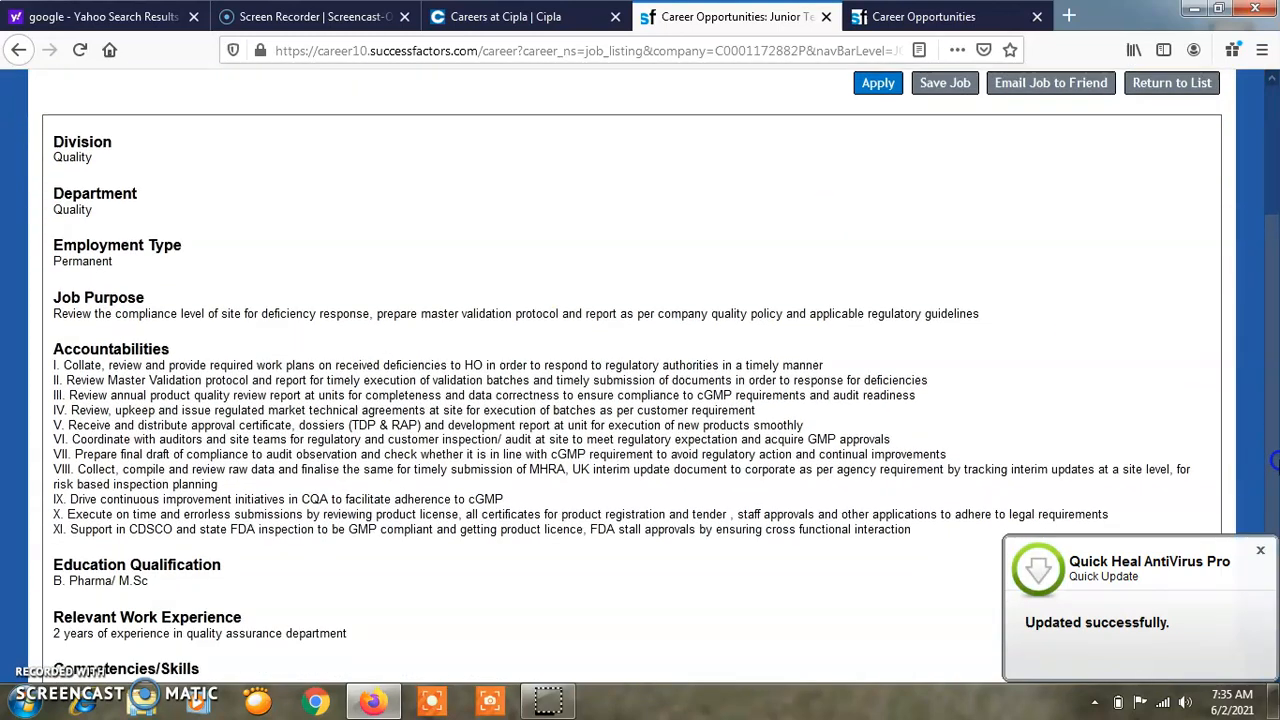
{"action": "scroll", "scroll_direction": "down", "scroll_amount": 3}
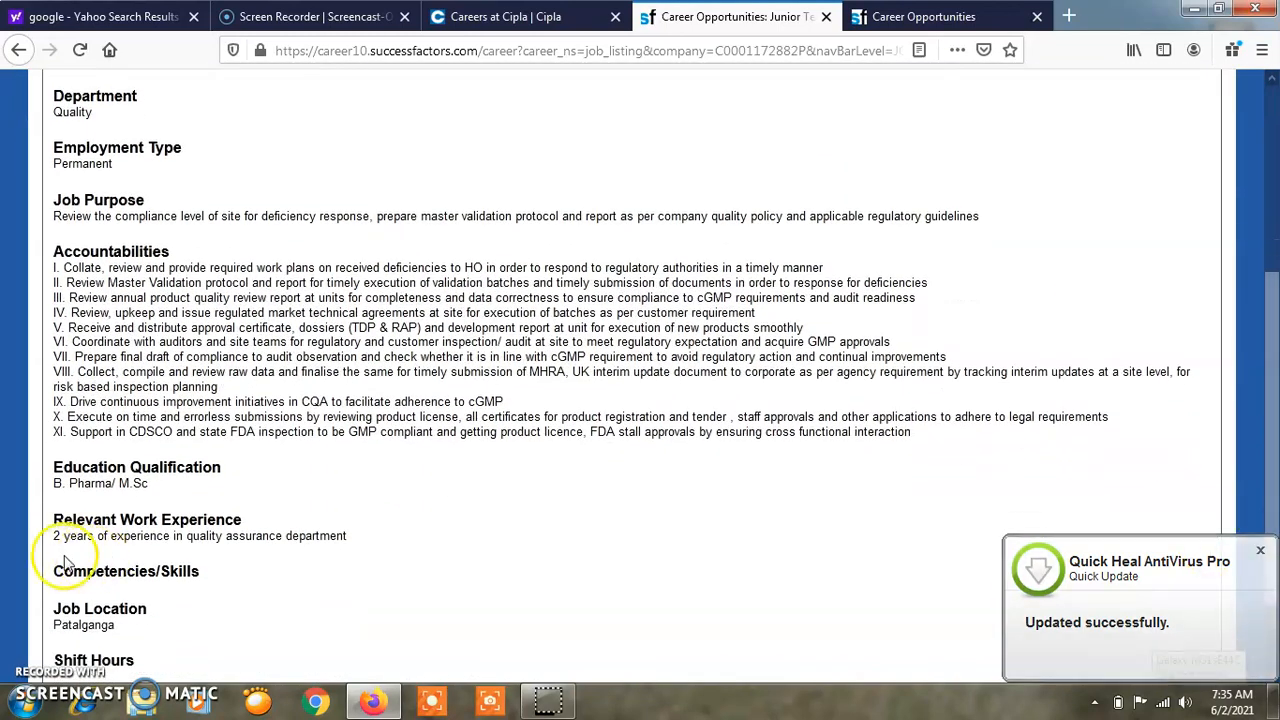
{"action": "mouse_move", "coordinate": [168, 520]}
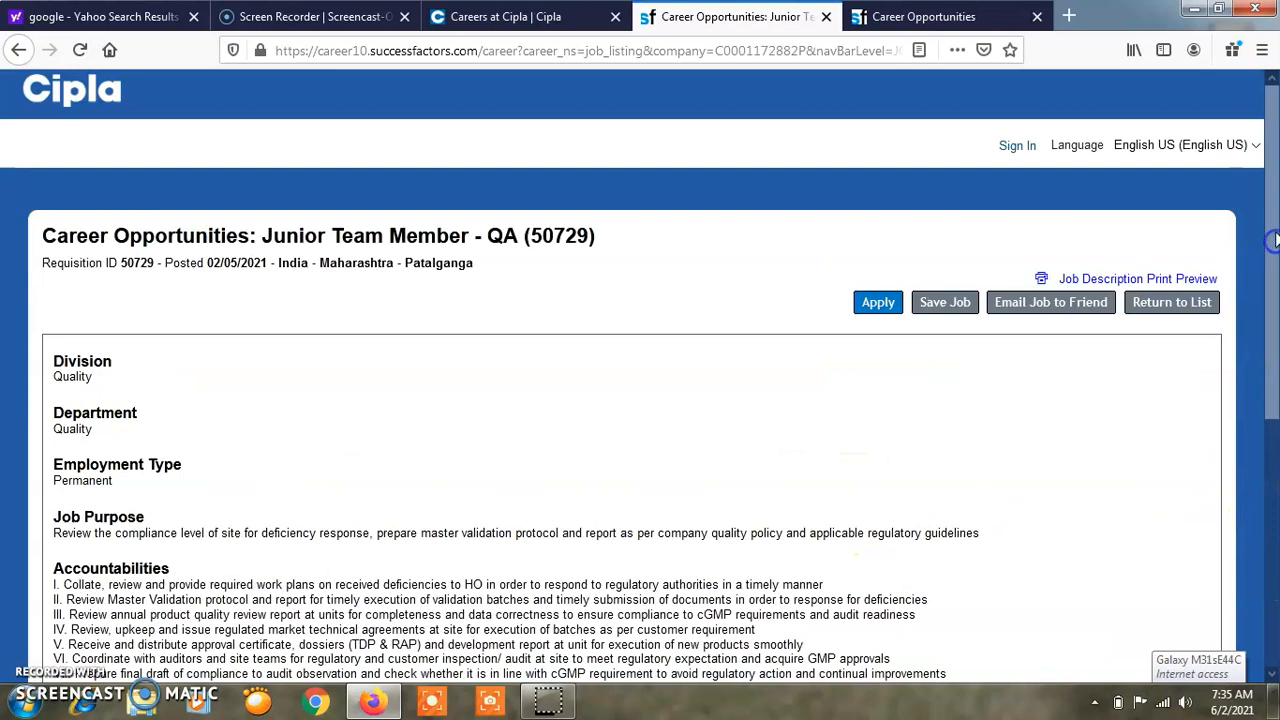
{"action": "left_click", "coordinate": [1172, 302]}
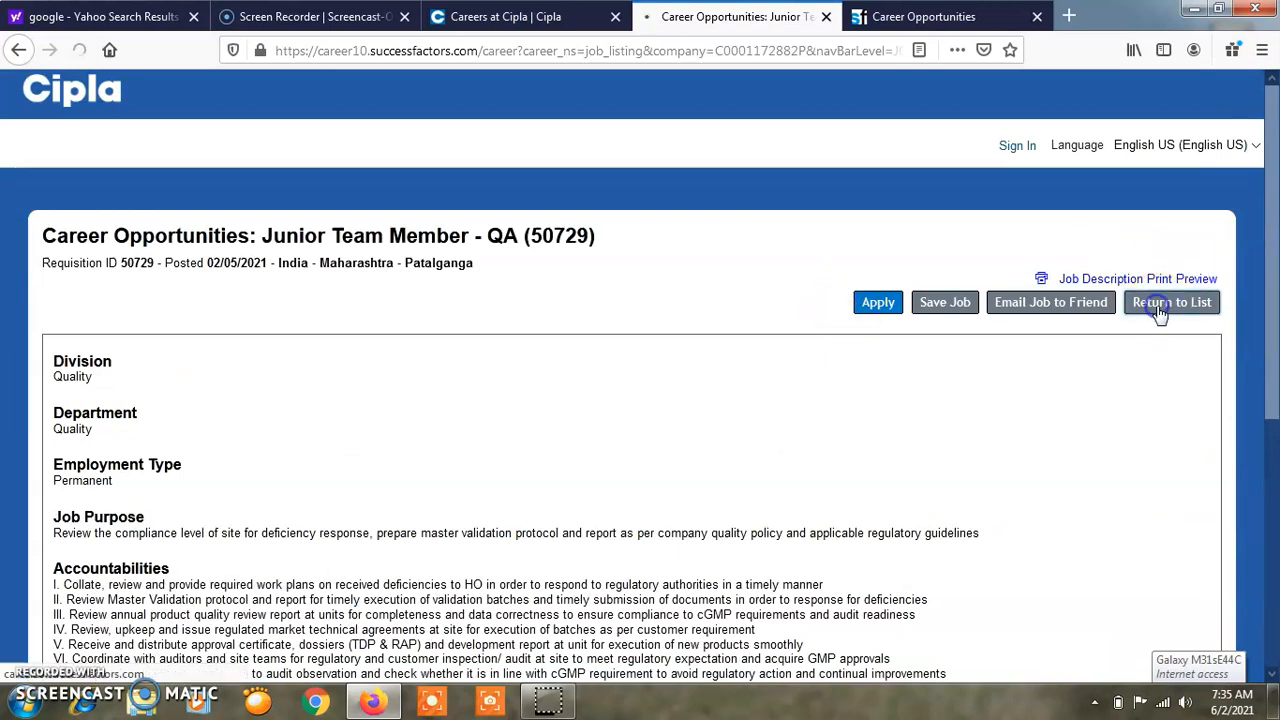
Return to the results list and review it down past Junior Team Member - Microbiology
{"action": "left_click", "coordinate": [1170, 302]}
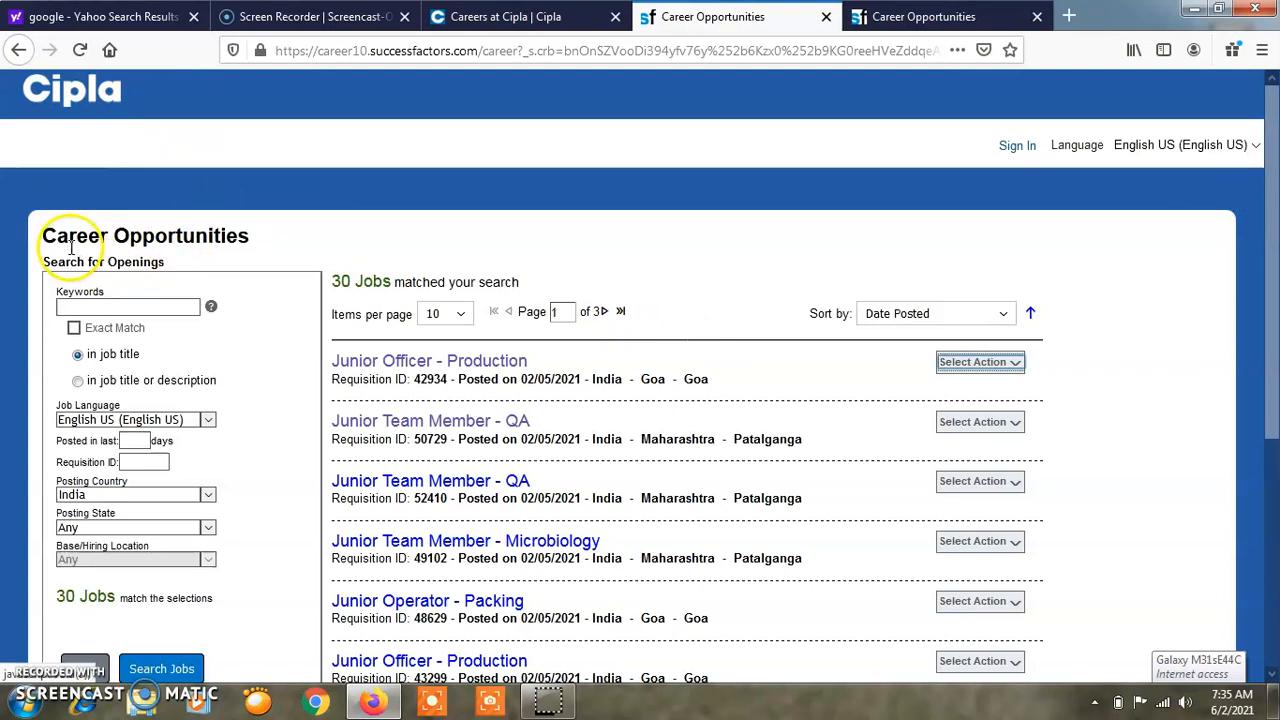
{"action": "mouse_move", "coordinate": [140, 136]}
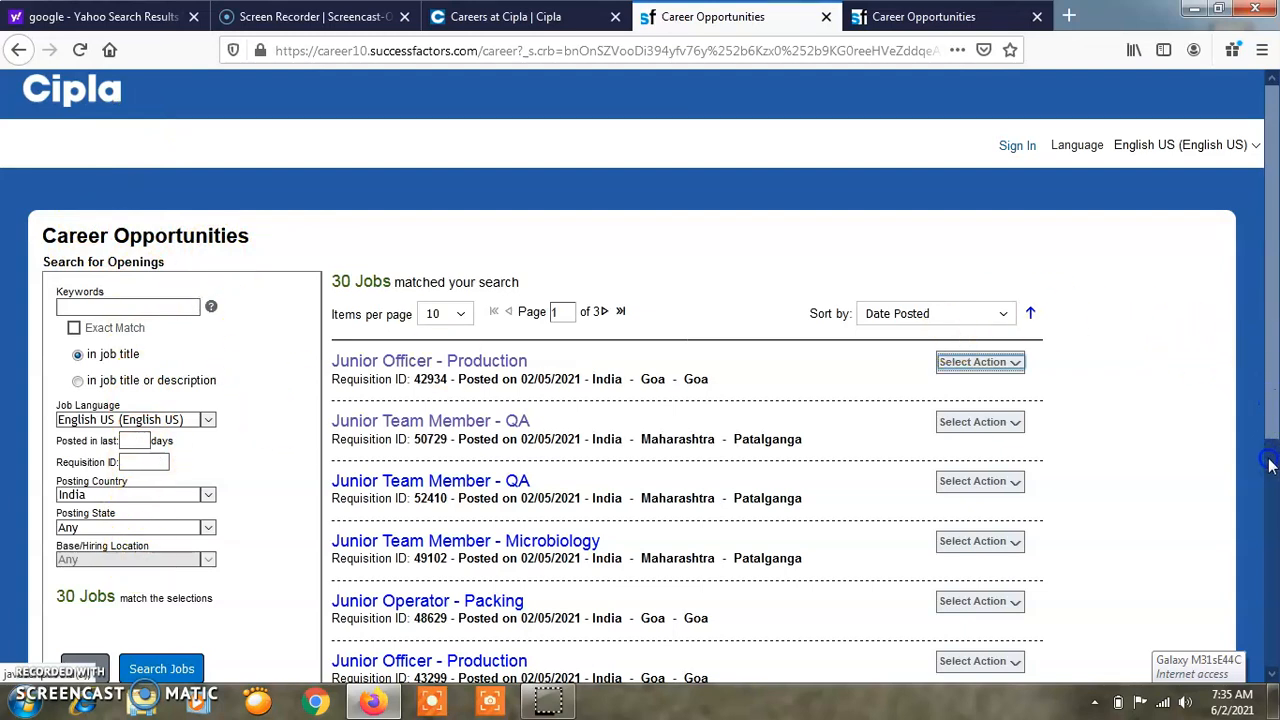
{"action": "scroll", "scroll_direction": "down", "scroll_amount": 3}
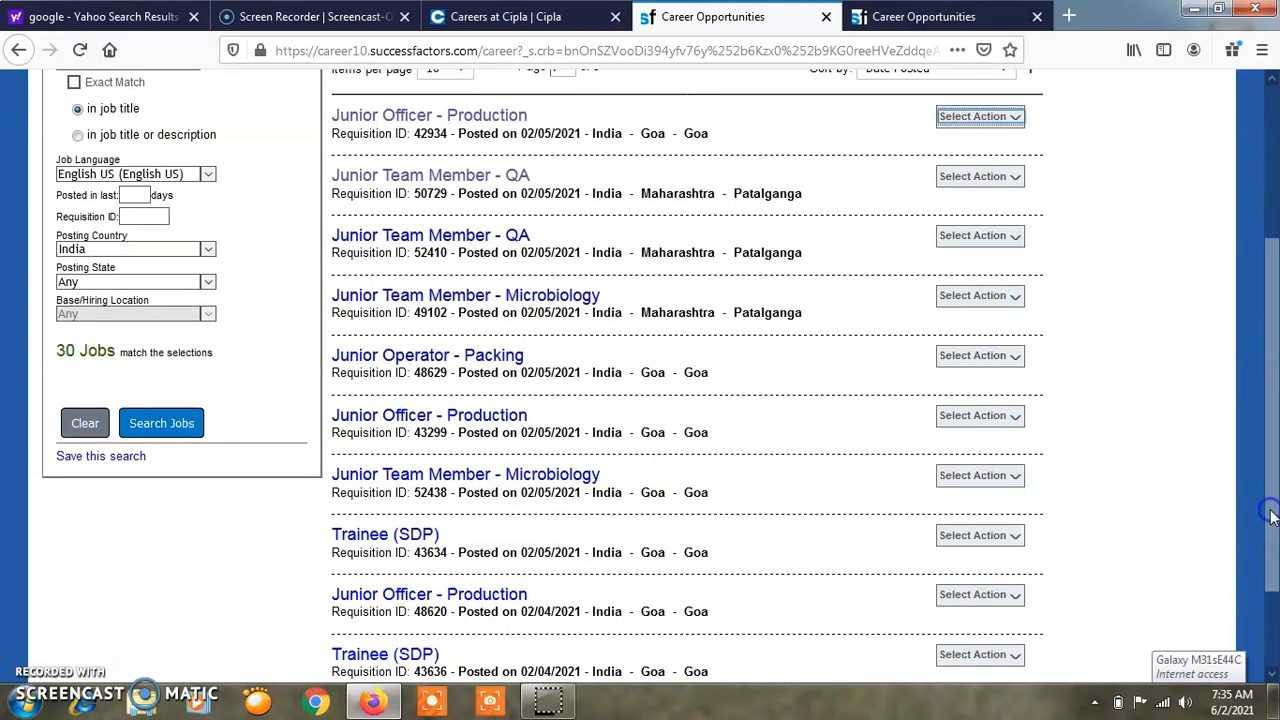
{"action": "scroll", "scroll_direction": "down", "scroll_amount": 3}
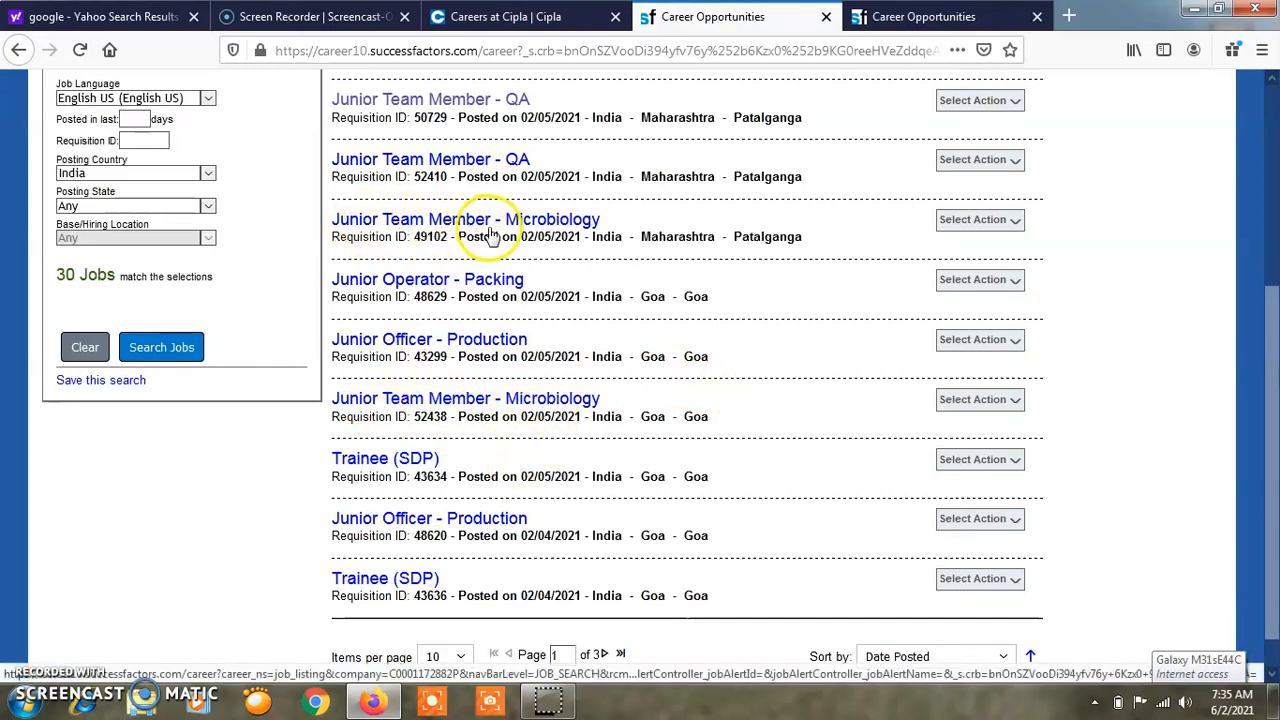
{"action": "mouse_move", "coordinate": [456, 218]}
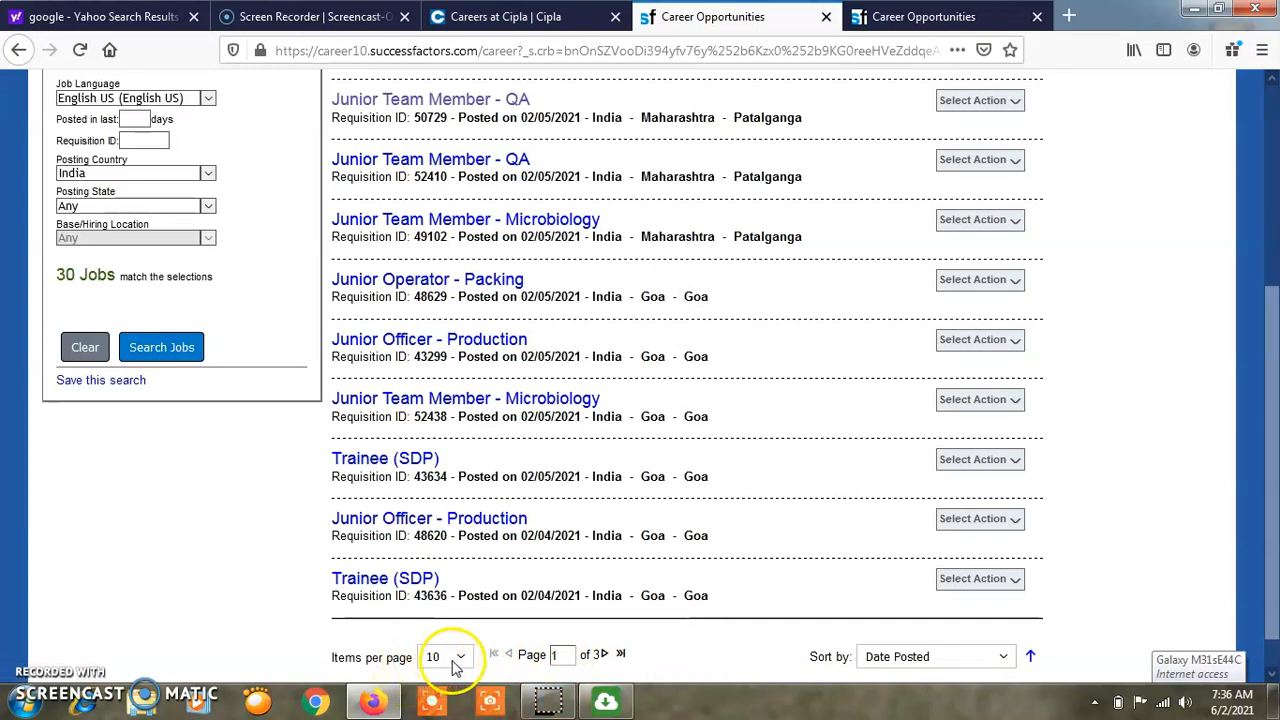
{"action": "mouse_move", "coordinate": [836, 670]}
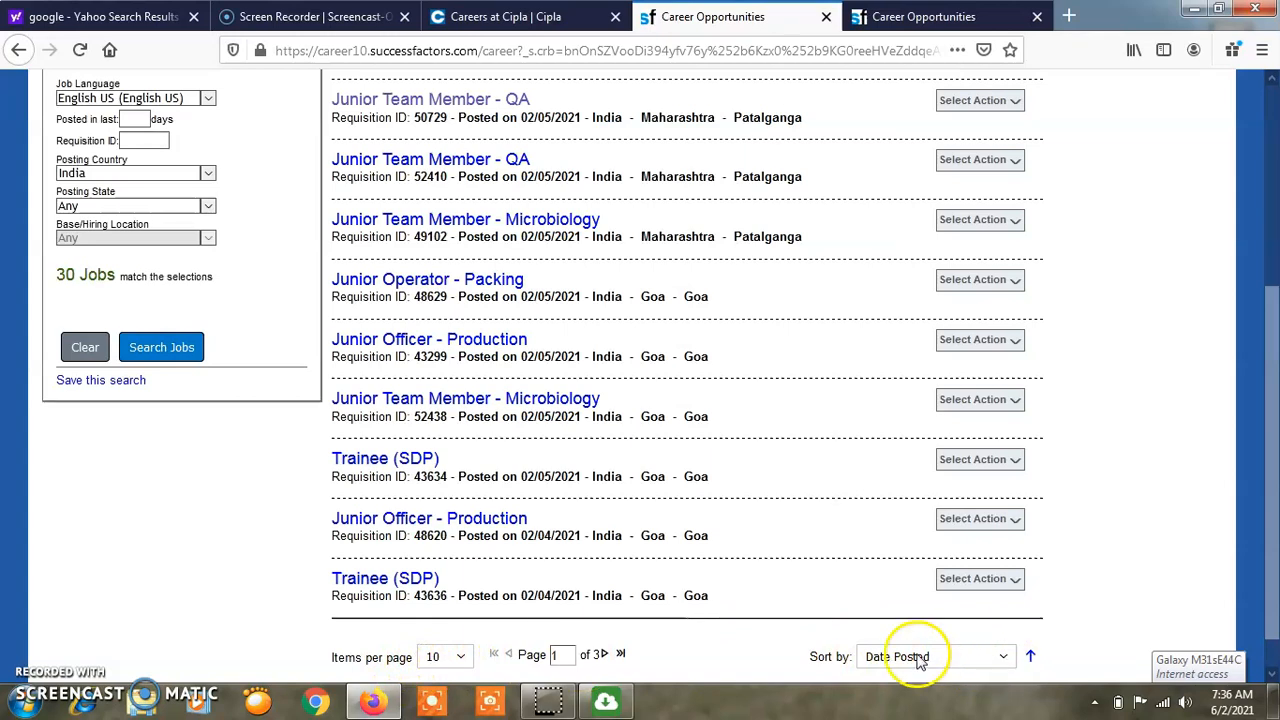
{"action": "mouse_move", "coordinate": [456, 560]}
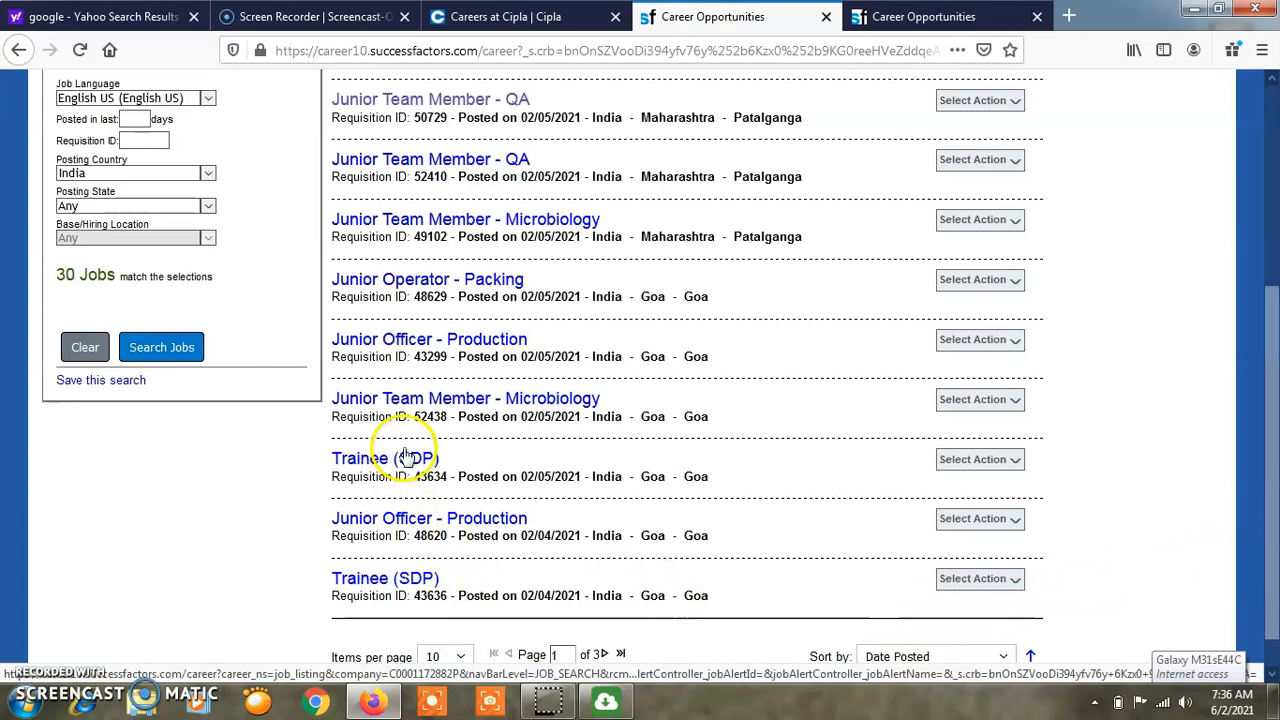
{"action": "mouse_move", "coordinate": [444, 348]}
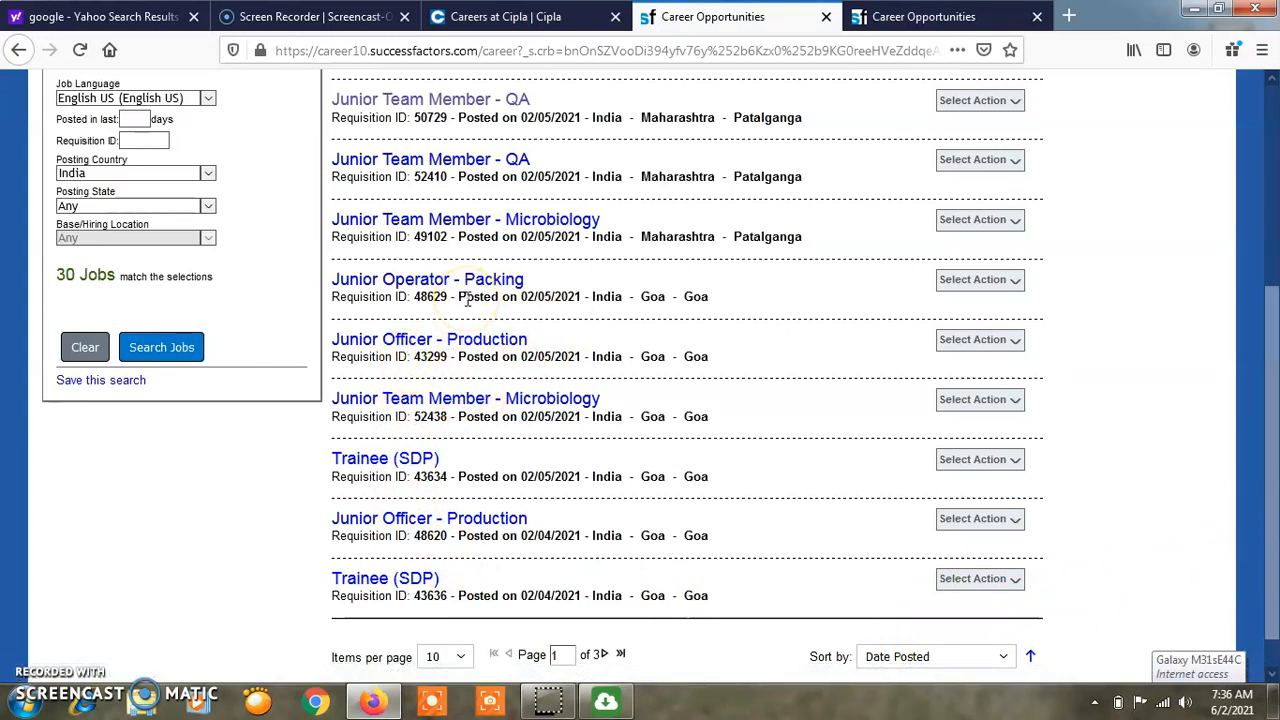
{"action": "scroll", "scroll_direction": "down", "scroll_amount": 3}
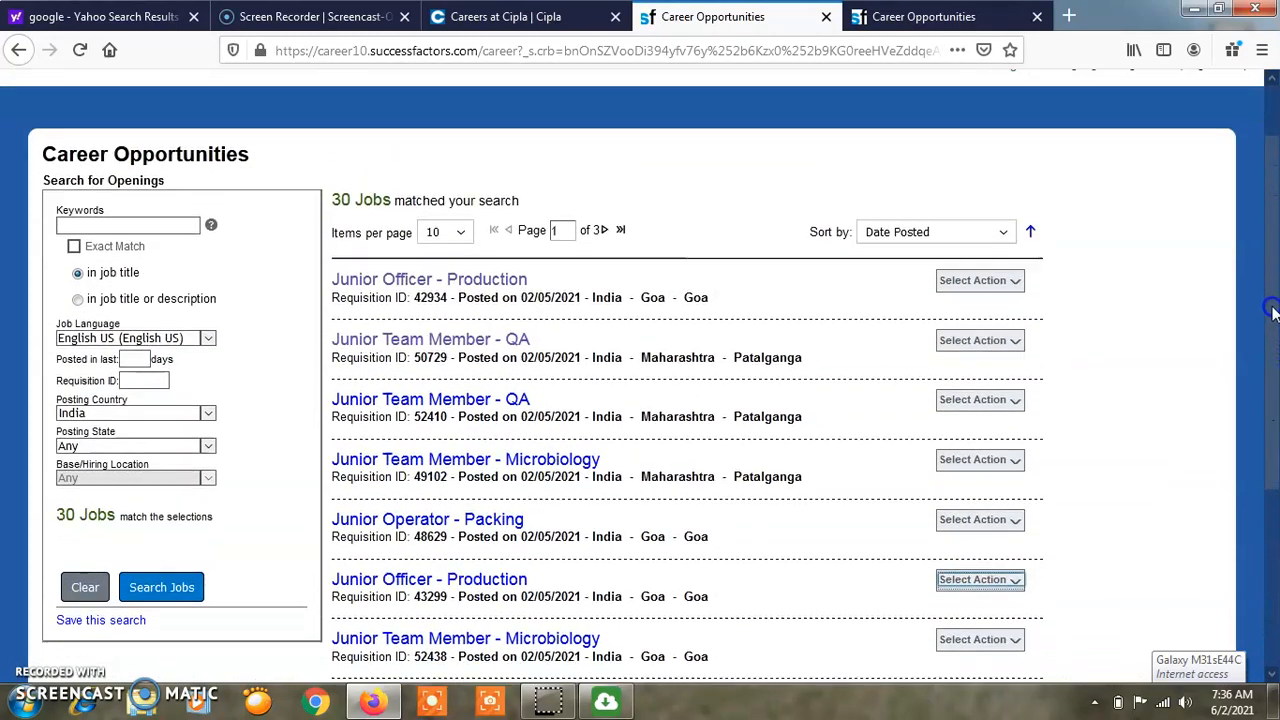
{"action": "scroll", "scroll_direction": "down", "scroll_amount": 3}
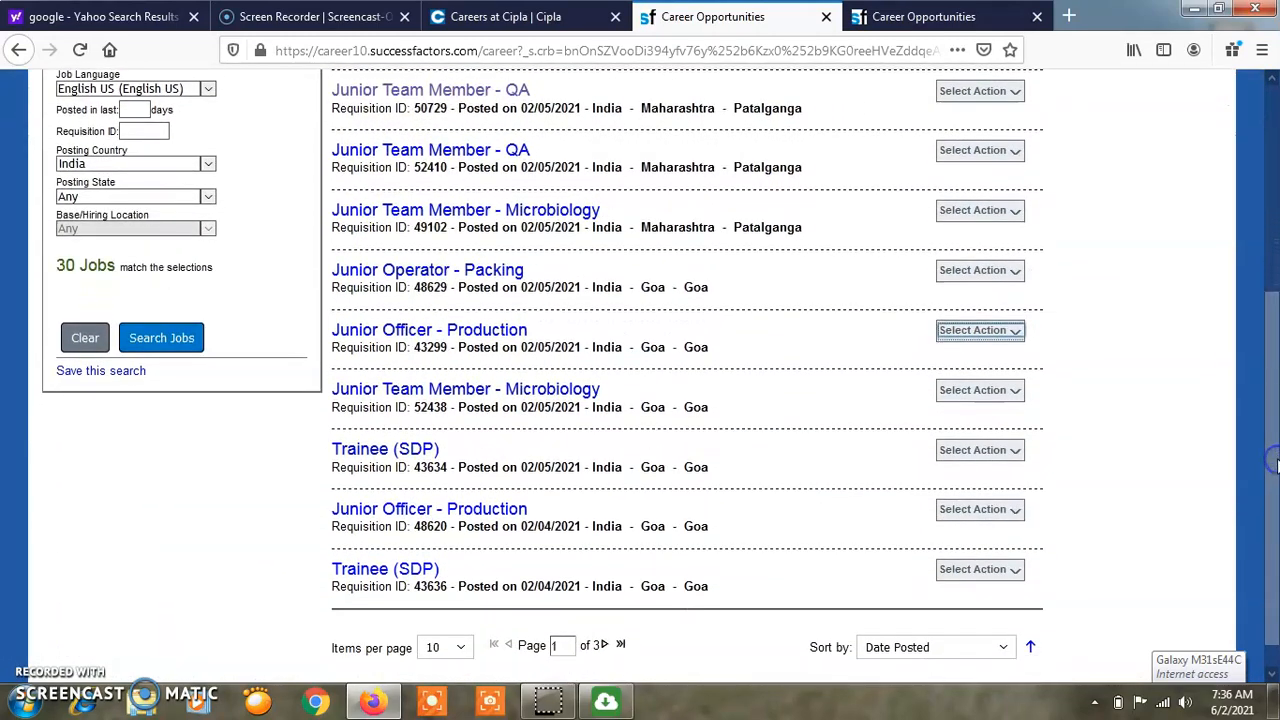
{"action": "scroll", "scroll_direction": "down", "scroll_amount": 3}
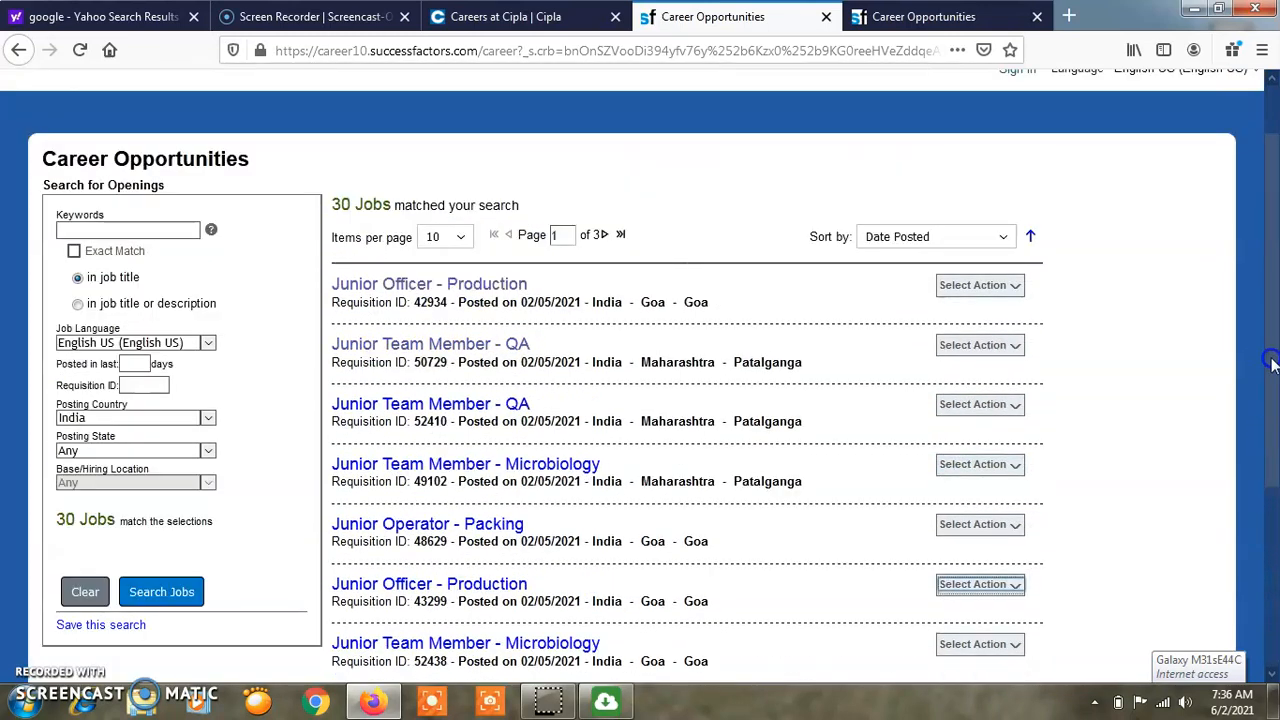
{"action": "scroll", "scroll_direction": "up", "scroll_amount": 3}
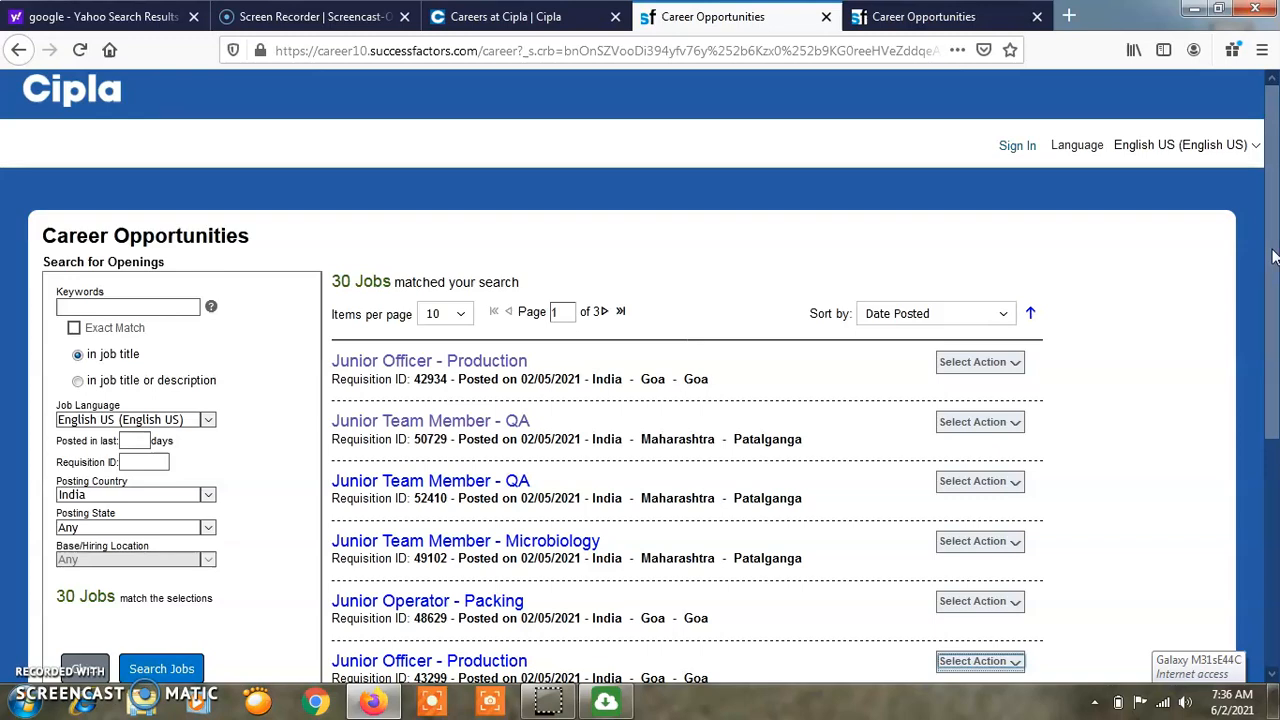
{"action": "scroll", "scroll_direction": "down", "scroll_amount": 3}
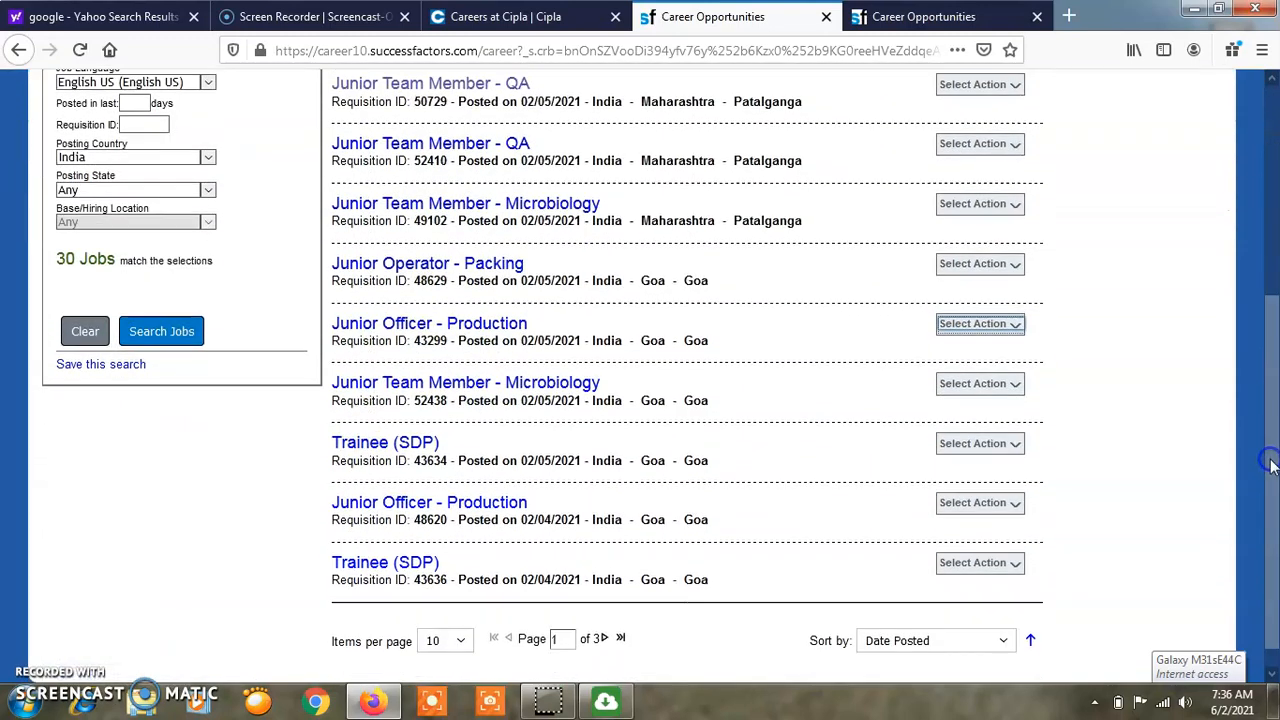
{"action": "mouse_move", "coordinate": [1270, 512]}
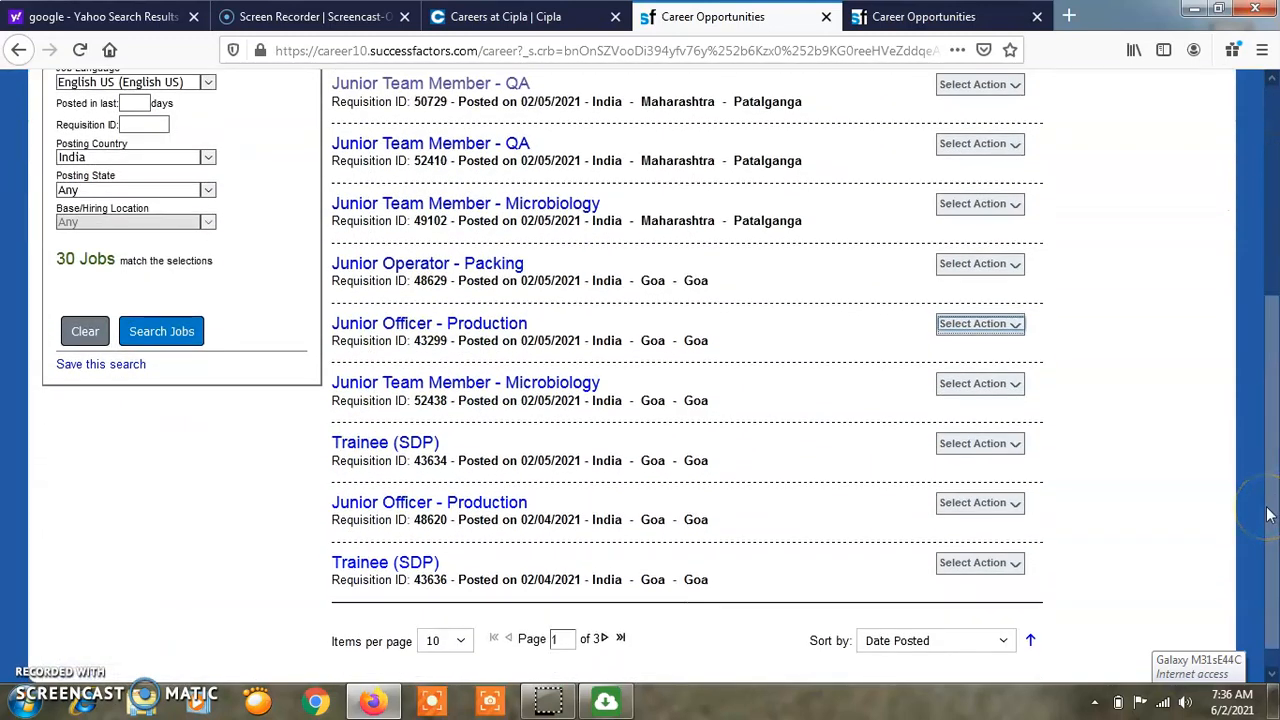